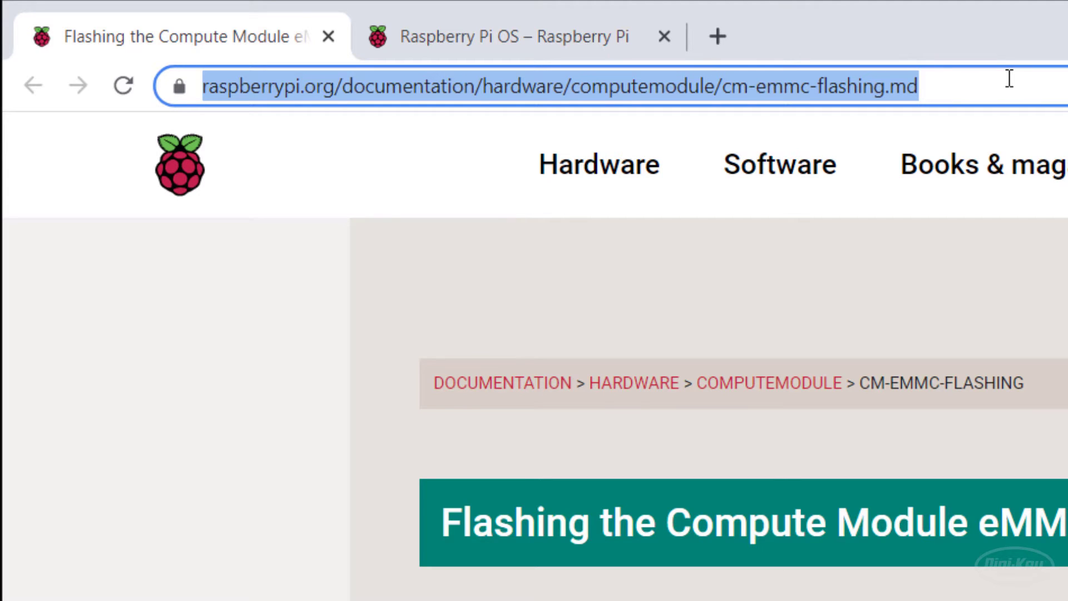
mouse_move(282, 110)
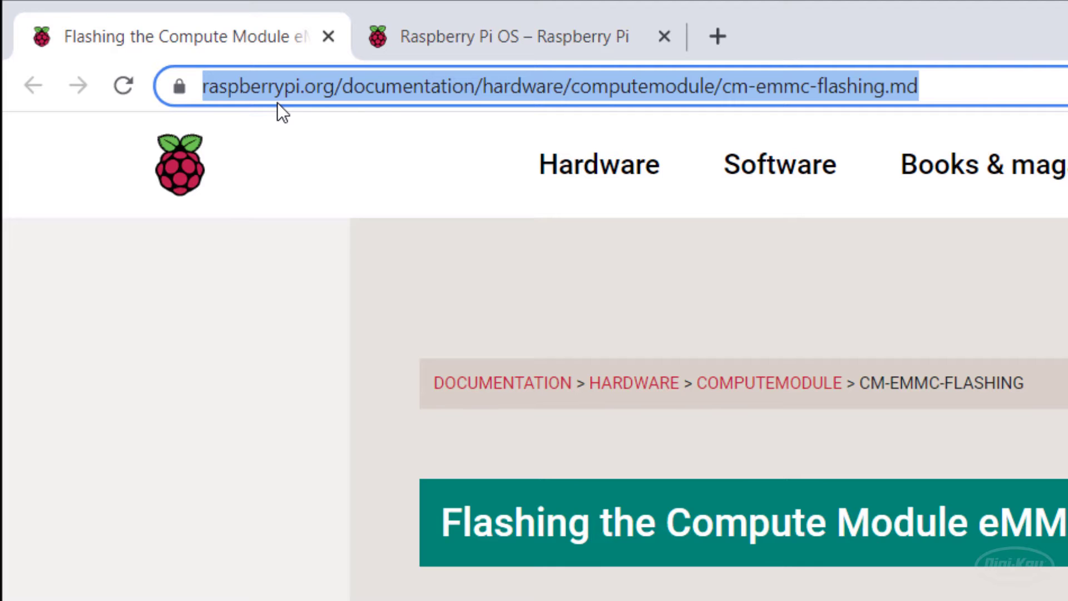
mouse_move(654, 113)
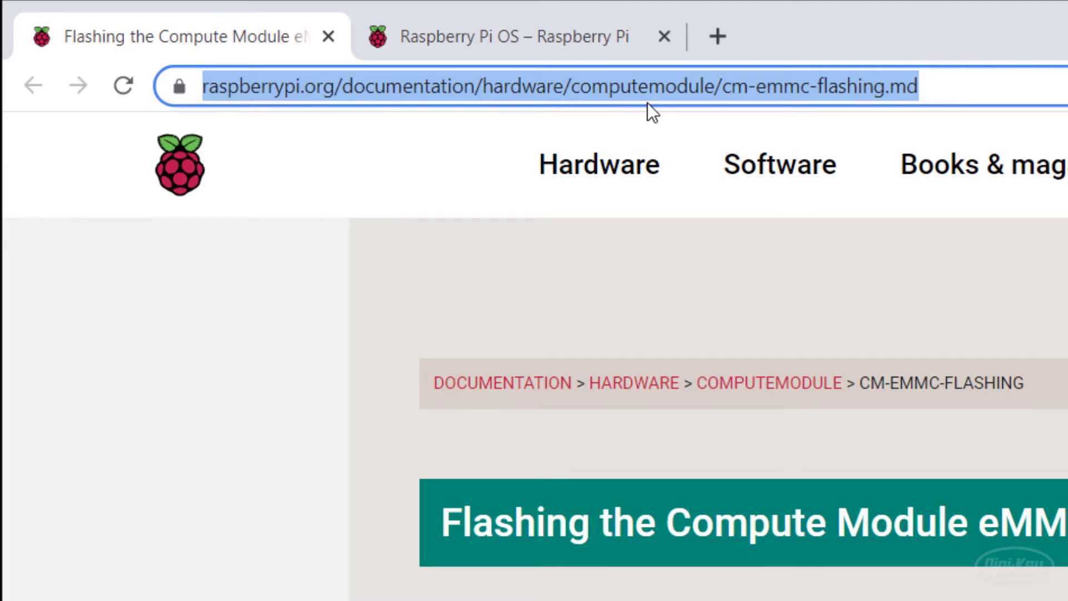
mouse_move(786, 106)
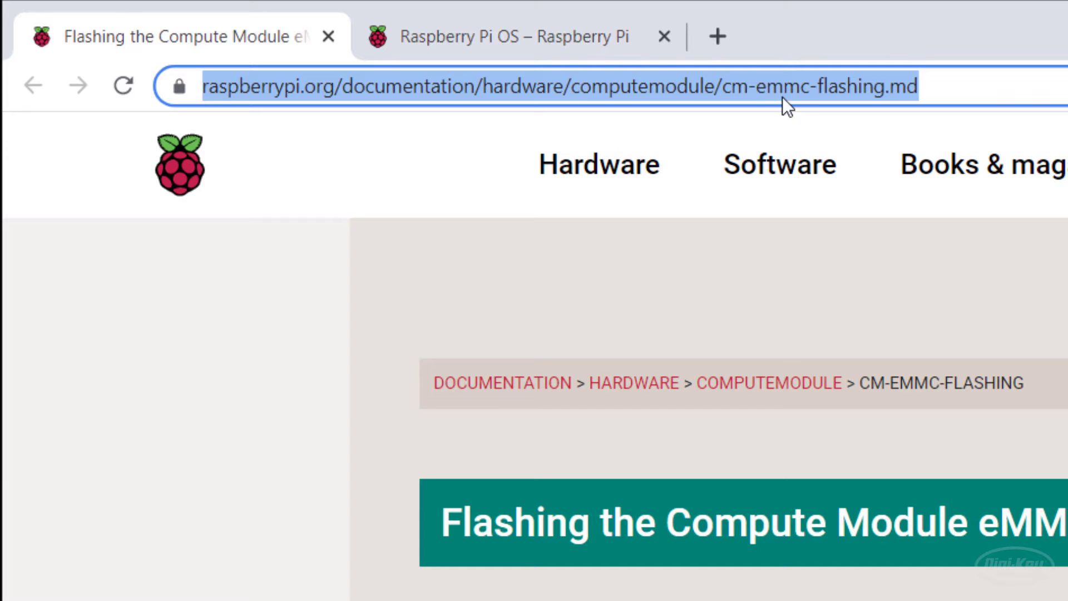
mouse_move(892, 102)
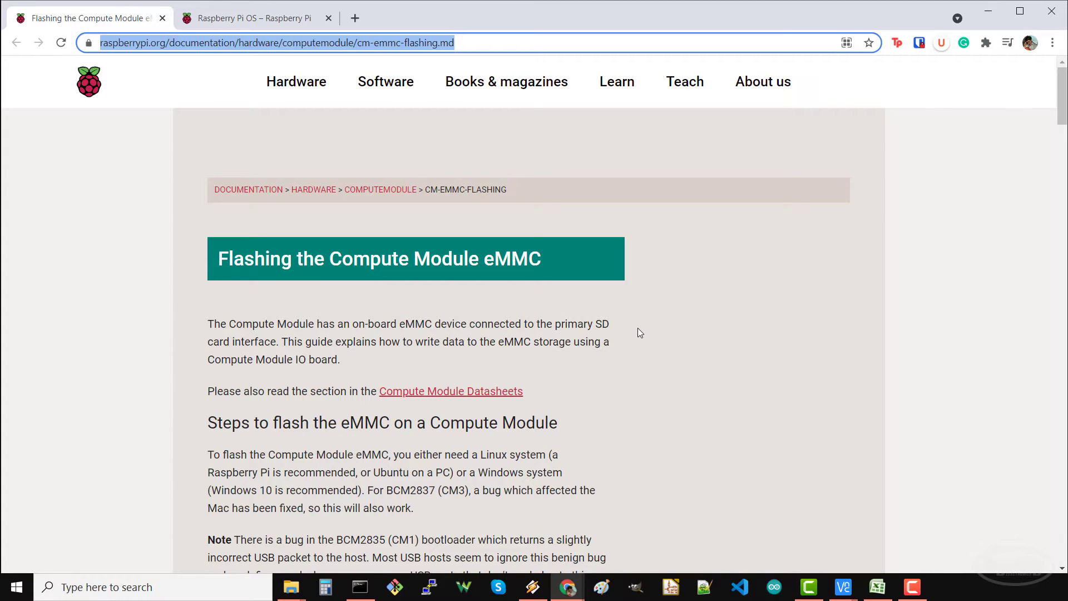
- Scroll the Compute Module eMMC flashing guide to its Windows installer steps
scroll("down", 3)
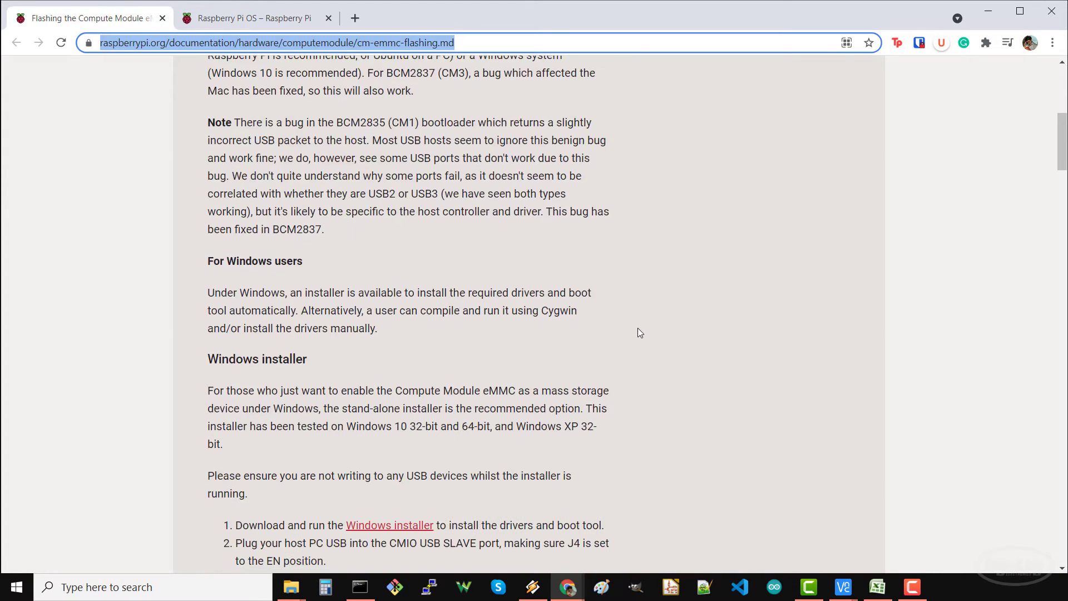
scroll("down", 3)
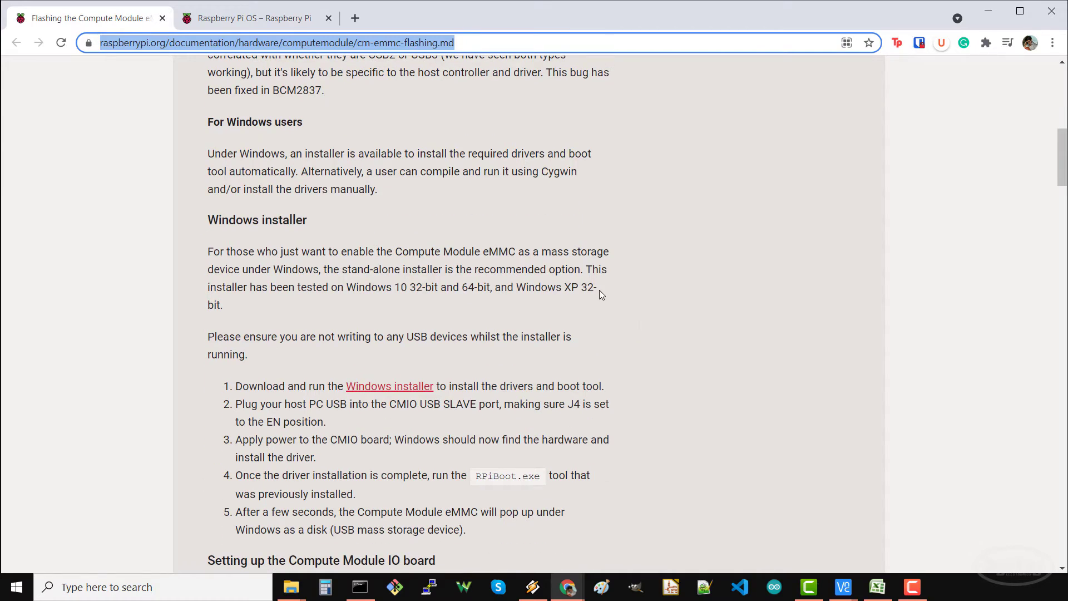
mouse_move(603, 305)
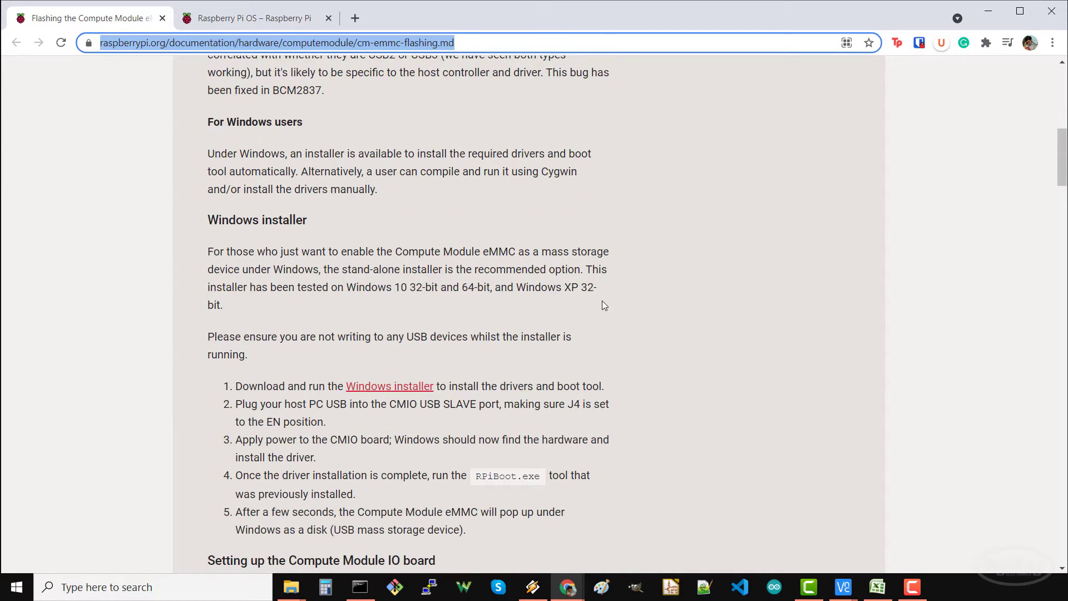
scroll("down", 3)
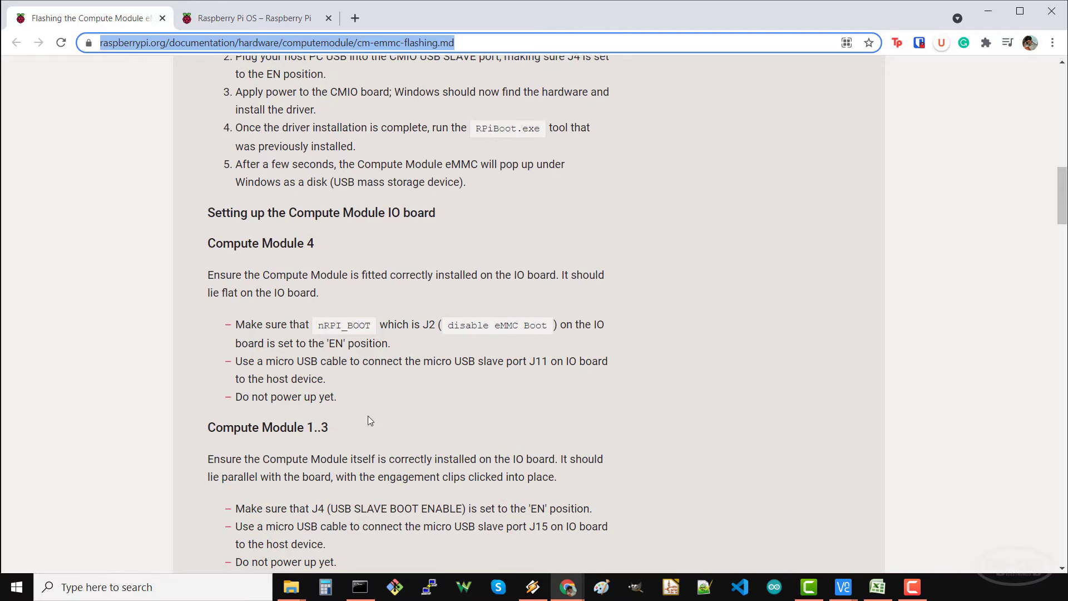
mouse_move(459, 303)
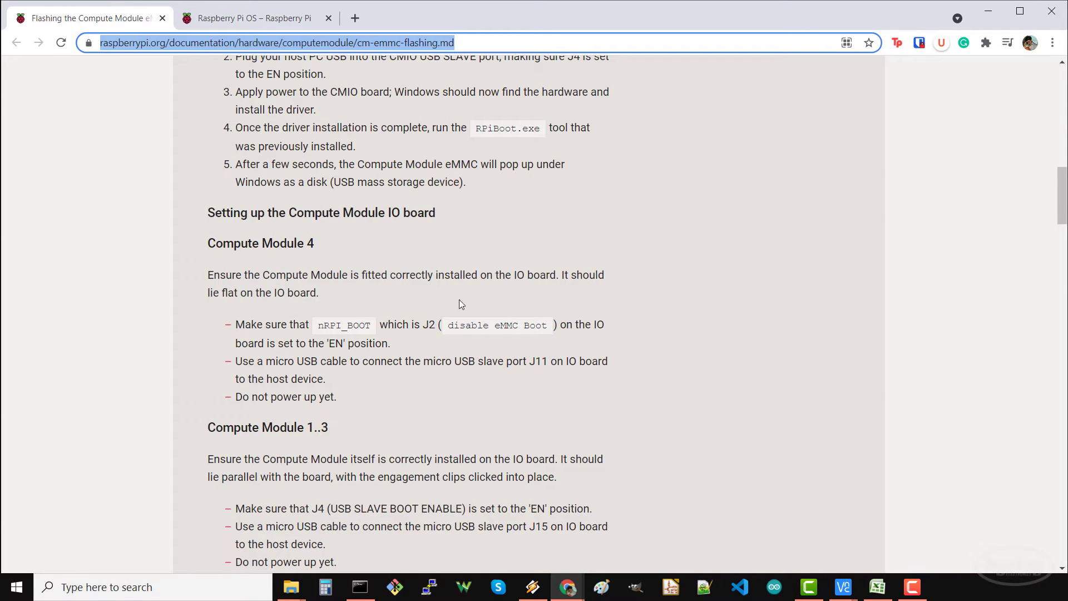
scroll("up", 3)
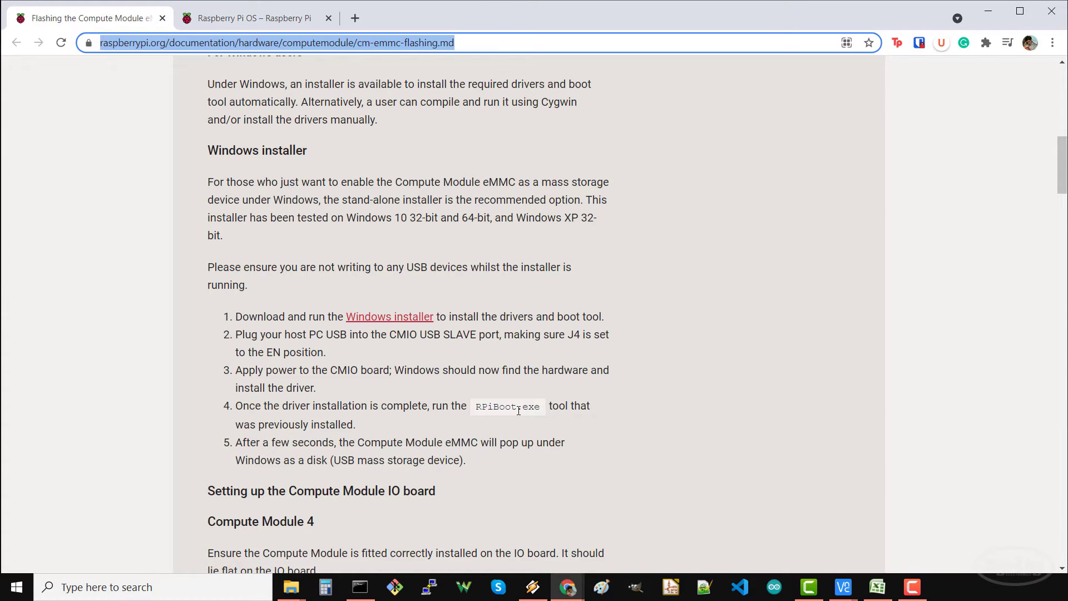
- Switch to the Raspberry Pi OS tab and scroll to the Imager install section
left_click(252, 19)
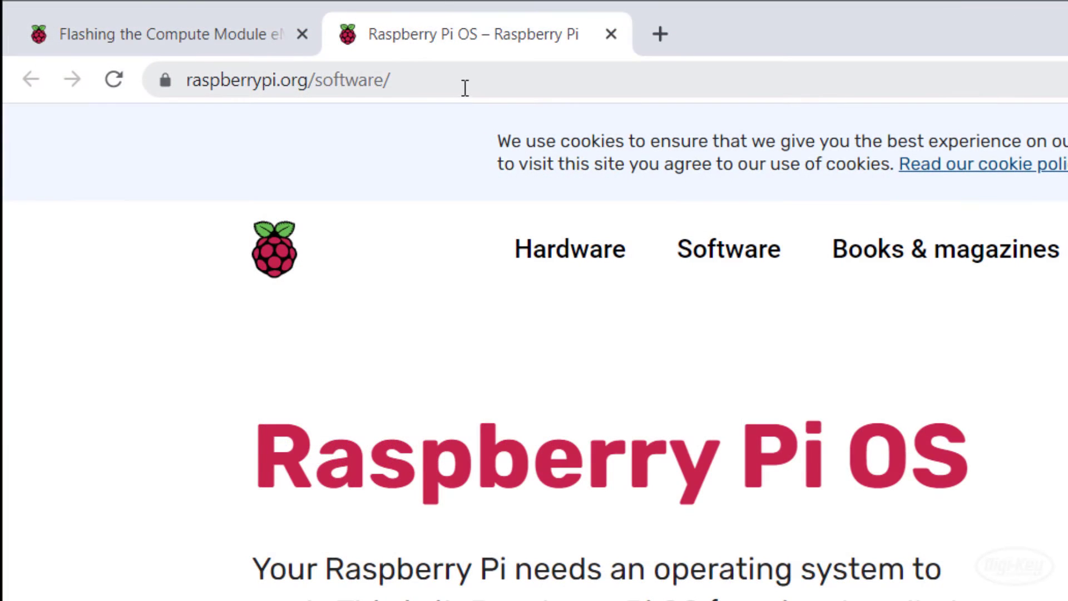
left_click(286, 79)
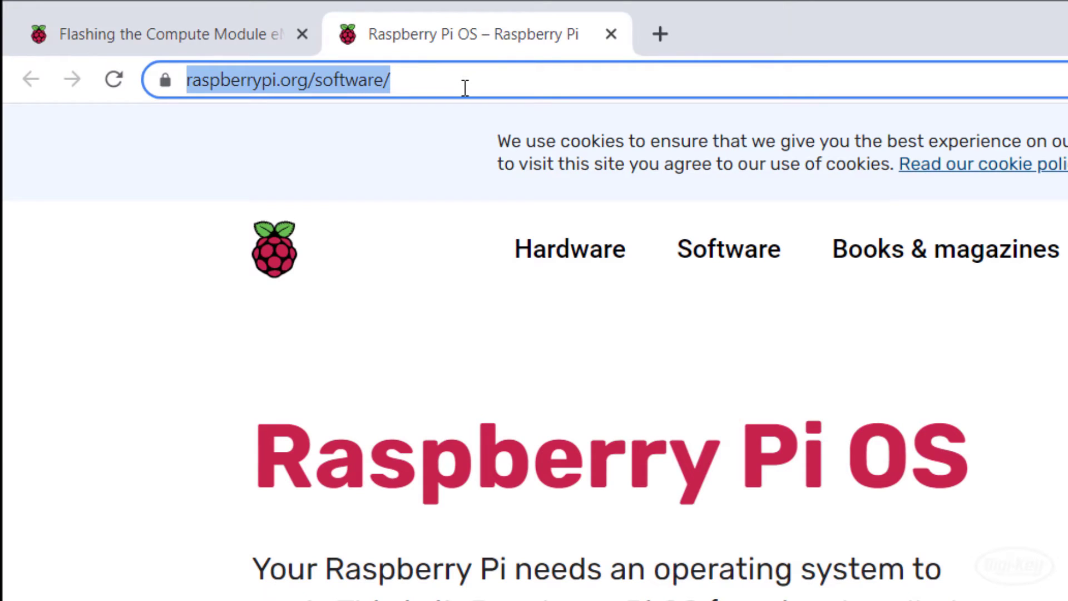
scroll("down", 3)
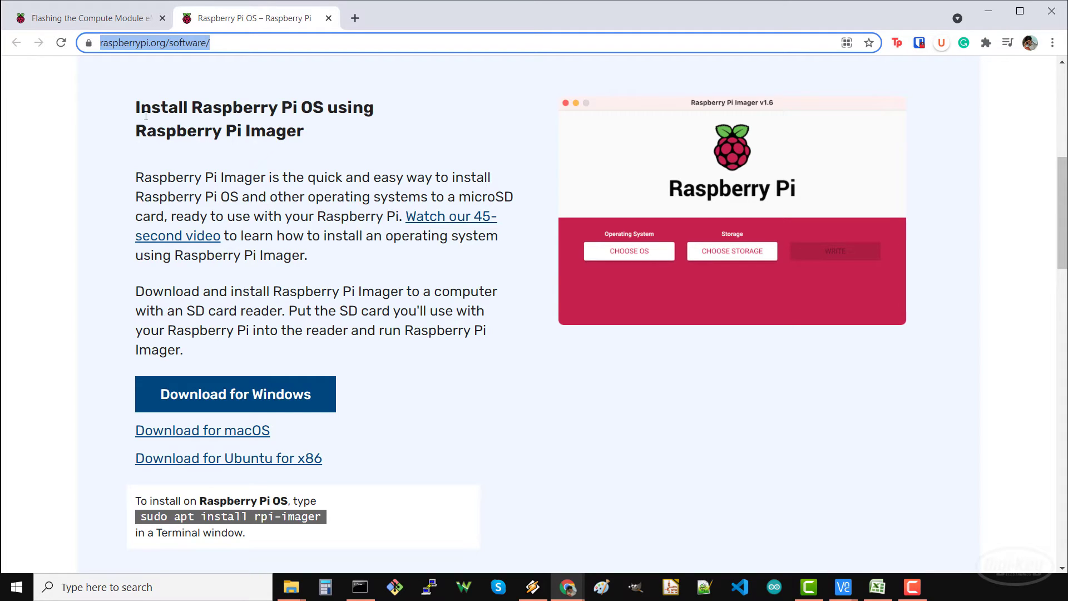
mouse_move(184, 154)
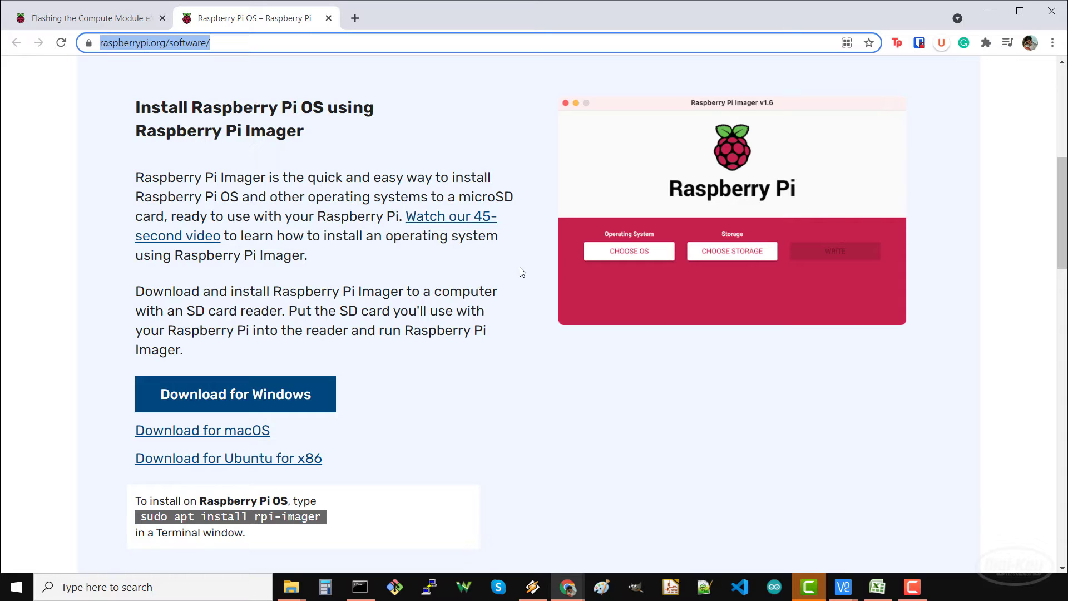
type("rpi")
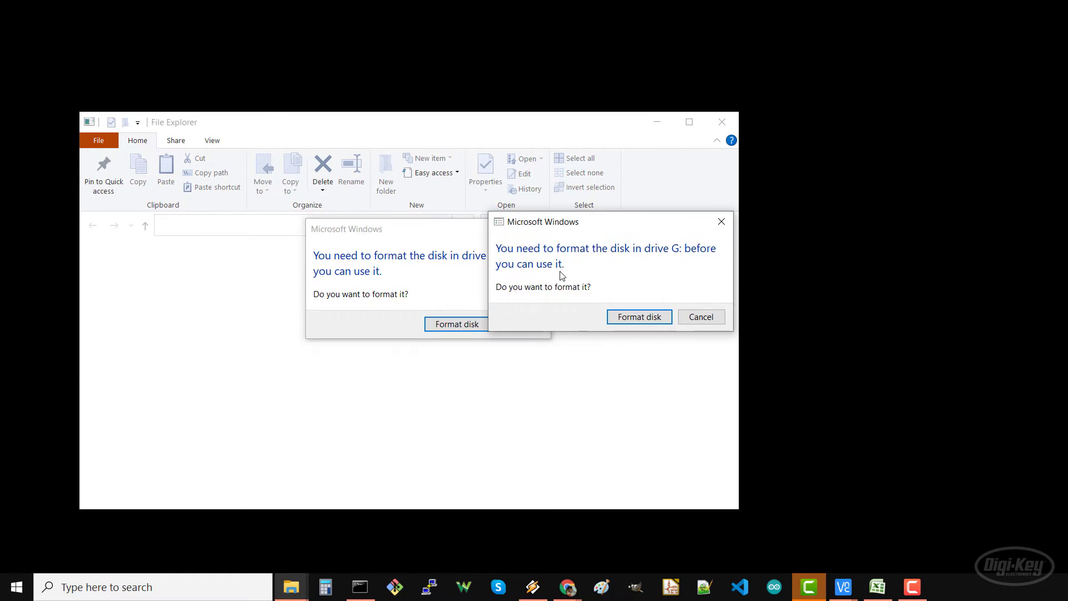
- Decline the drive G: format prompts and open USB Drive (G:) in File Explorer
left_click(700, 316)
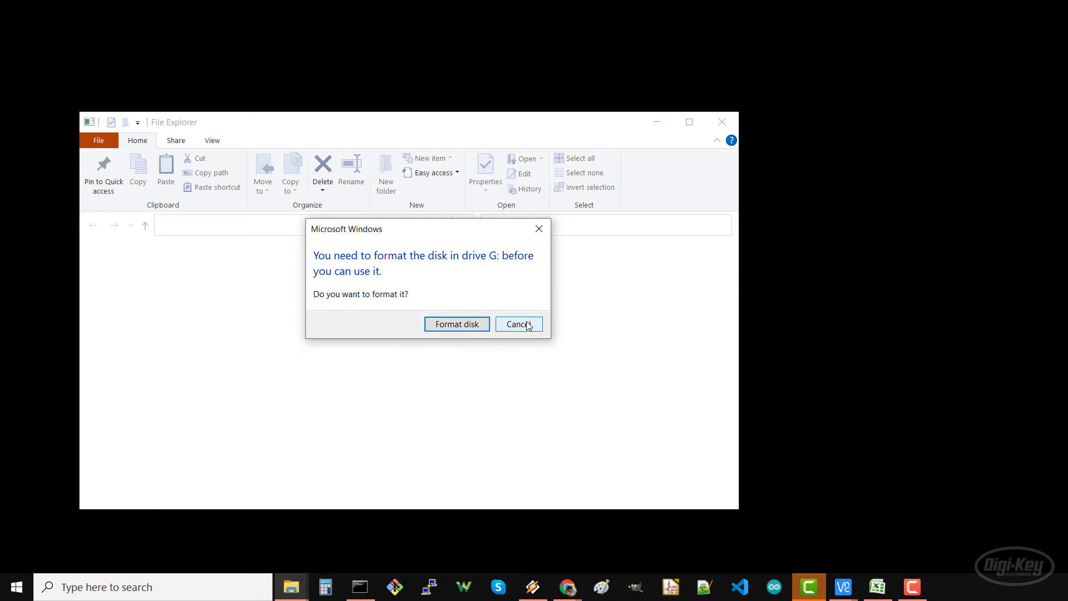
left_click(518, 323)
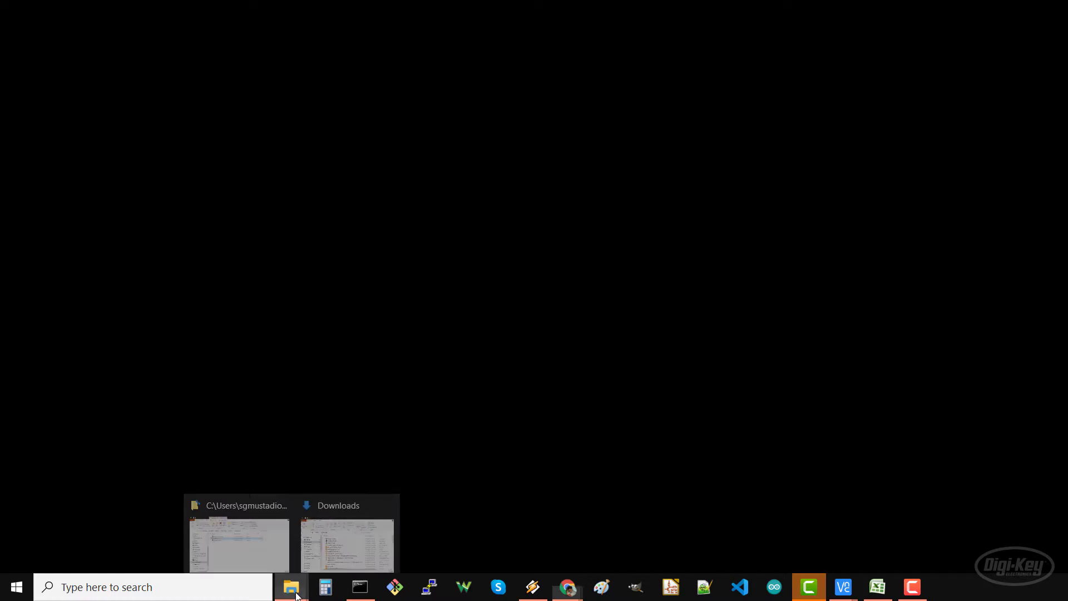
left_click(239, 545)
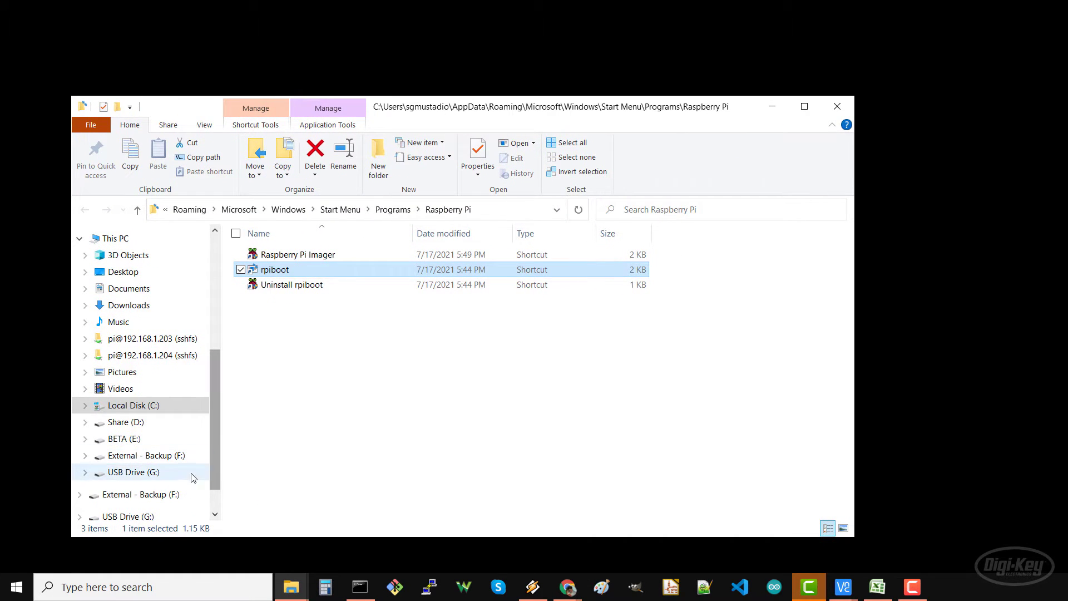
left_click(134, 471)
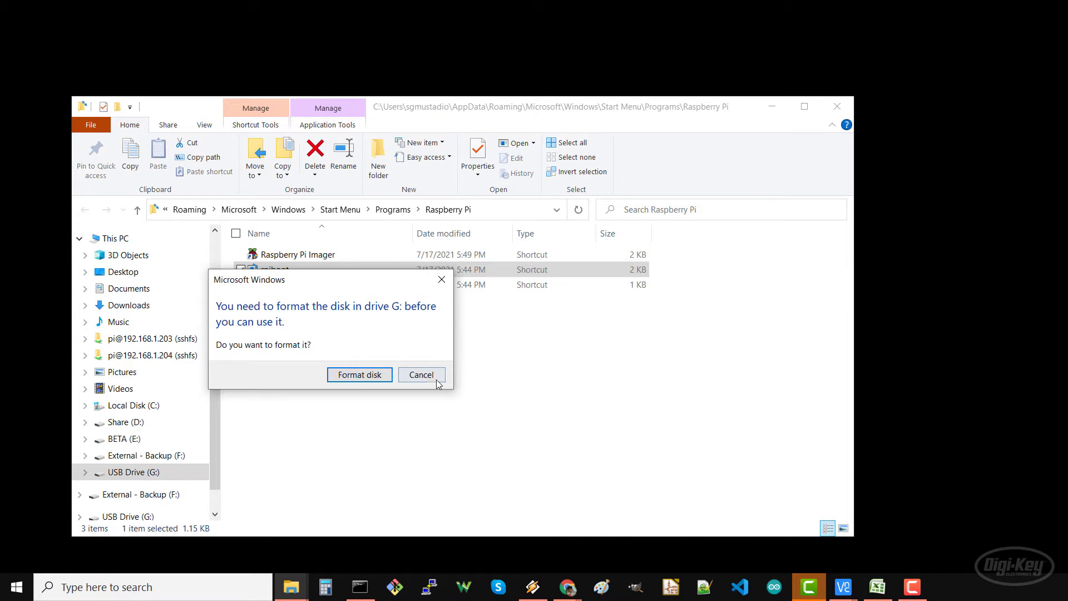
left_click(421, 374)
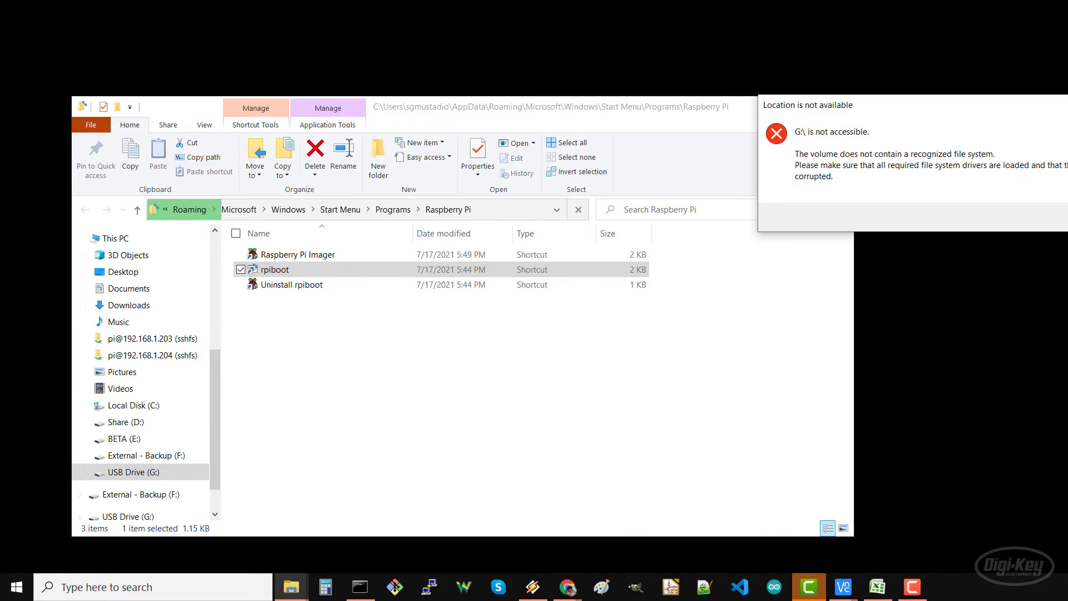
type("rpi")
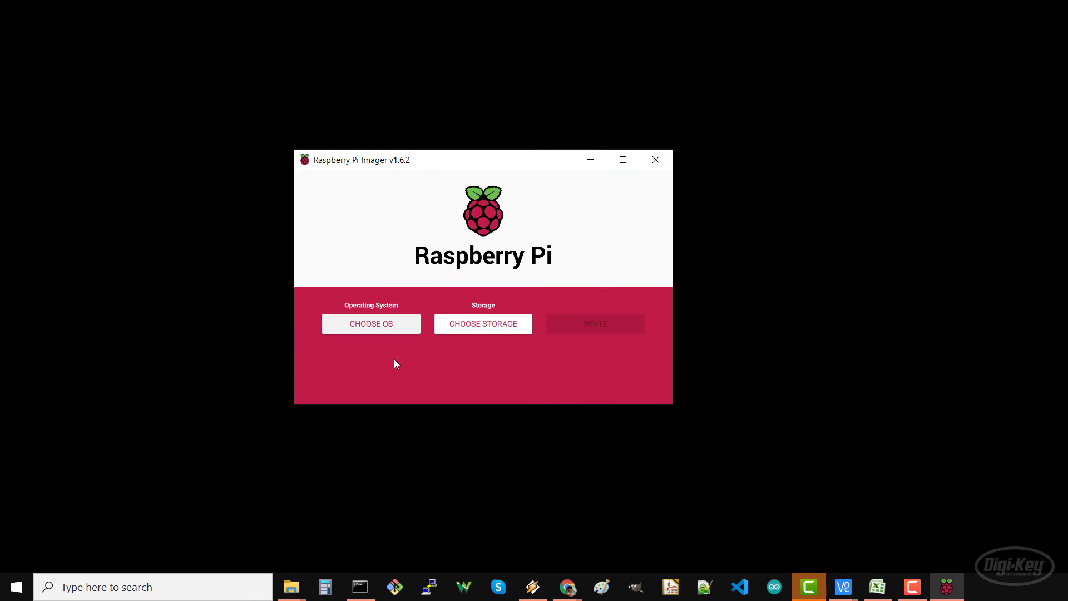
- Choose Raspberry Pi OS Lite (32-bit) under Raspberry Pi OS (other)
left_click(371, 324)
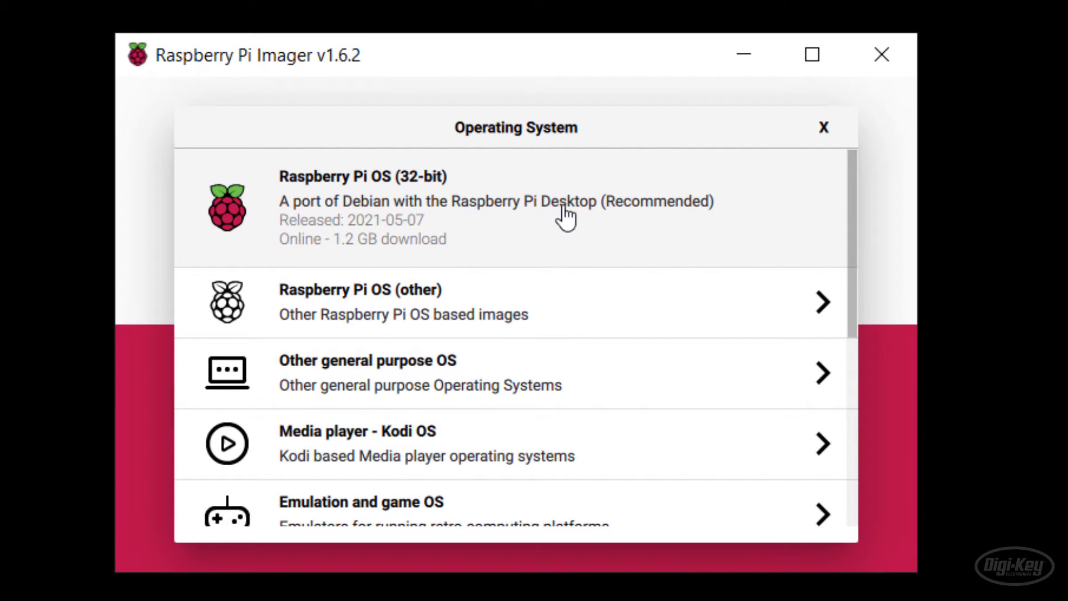
mouse_move(583, 221)
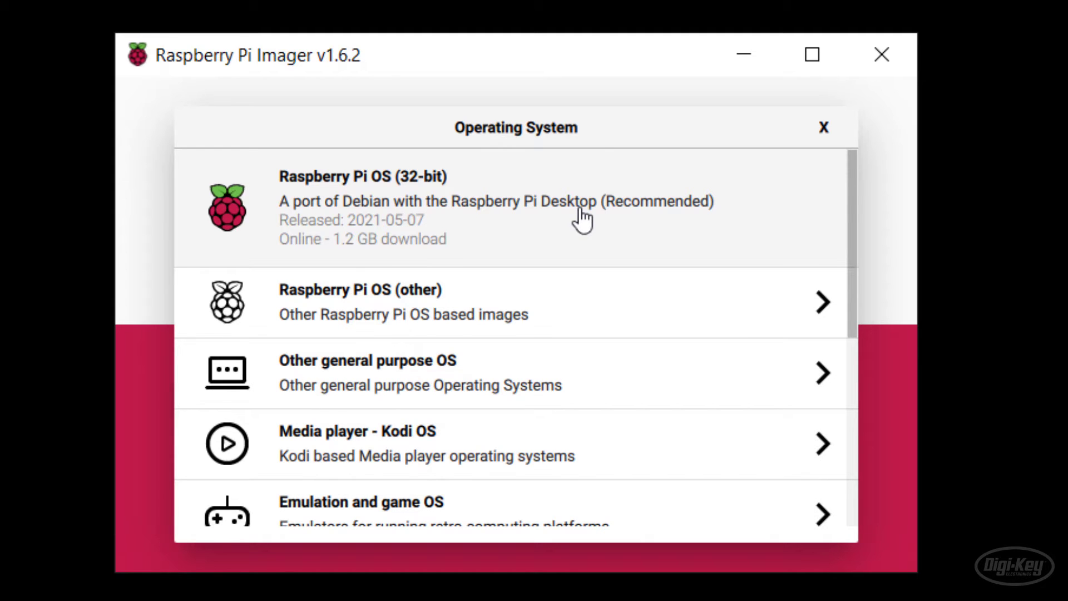
left_click(361, 301)
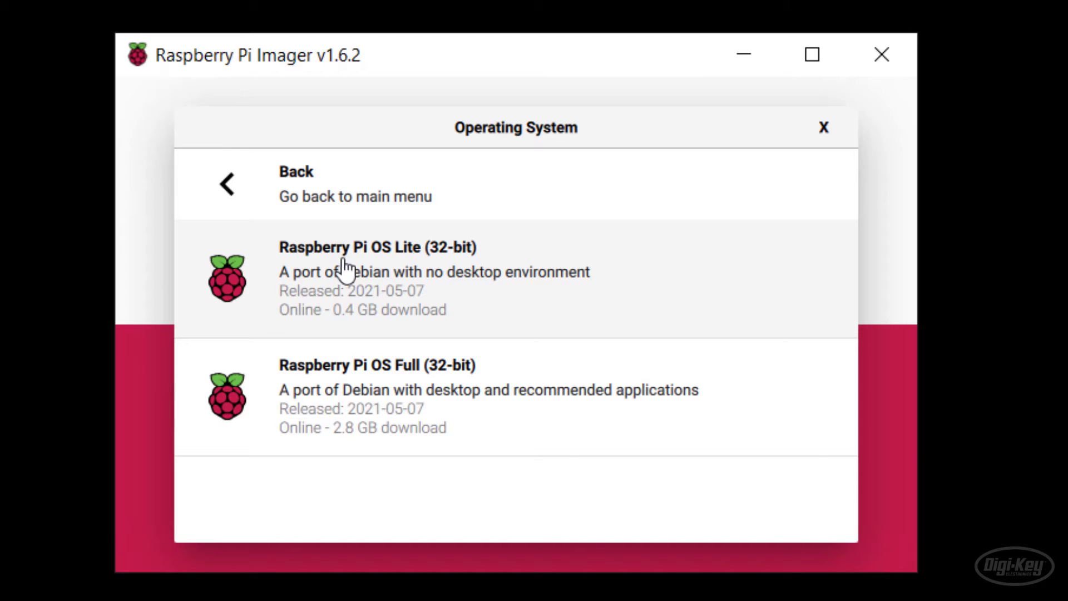
mouse_move(447, 303)
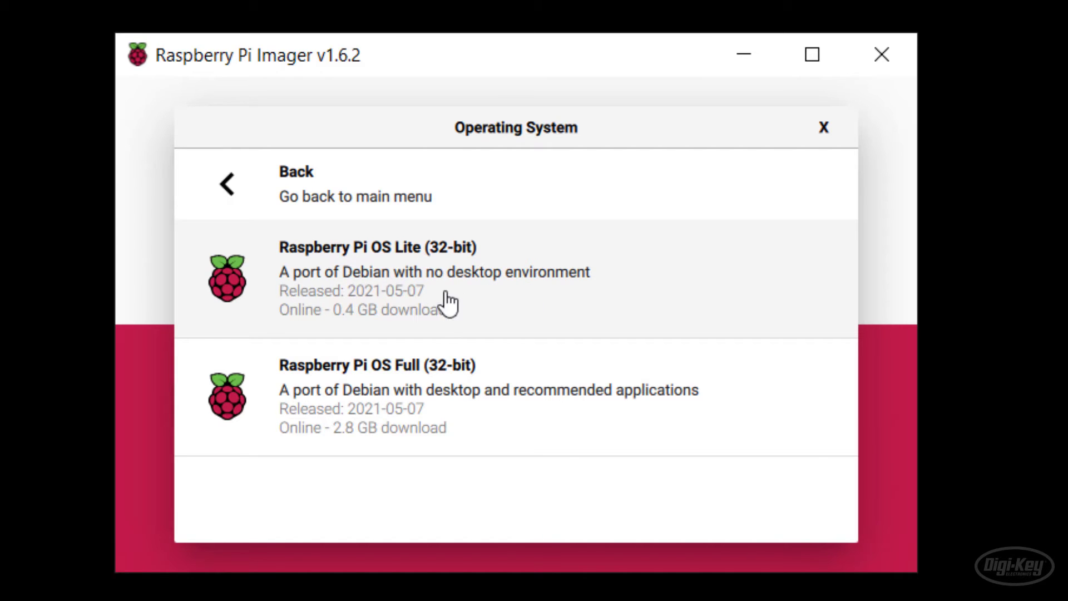
left_click(436, 271)
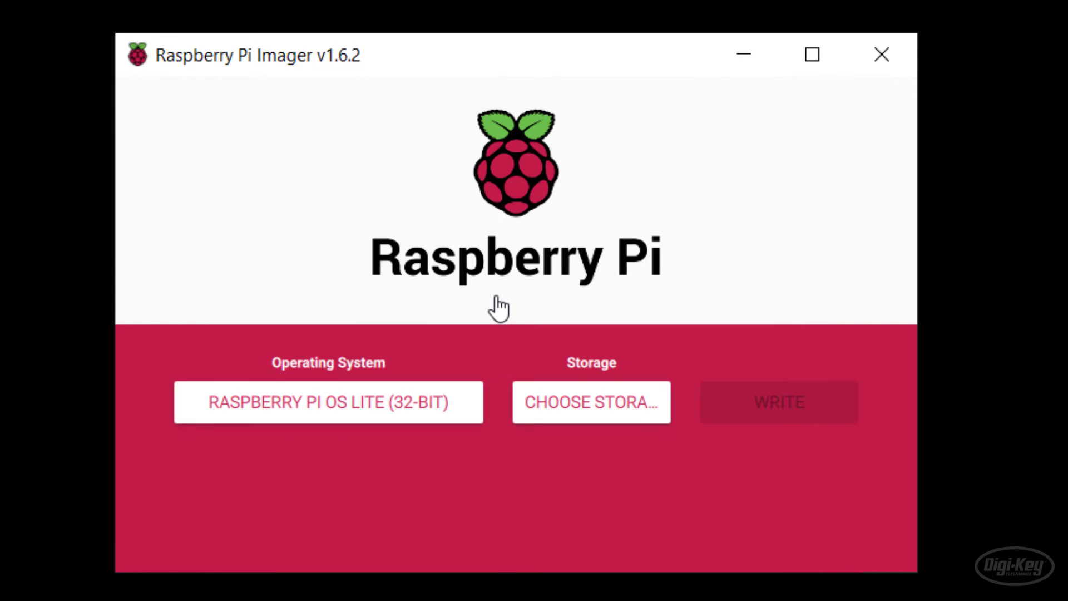
- Write the image to RPi-MSD-0001, confirming that existing data will be erased
left_click(590, 401)
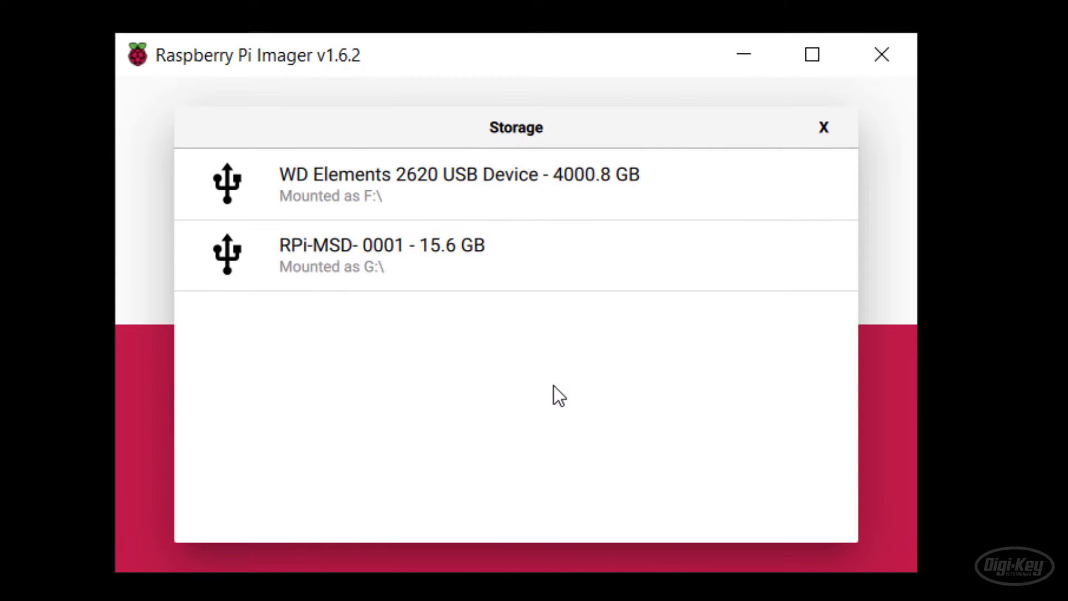
mouse_move(402, 312)
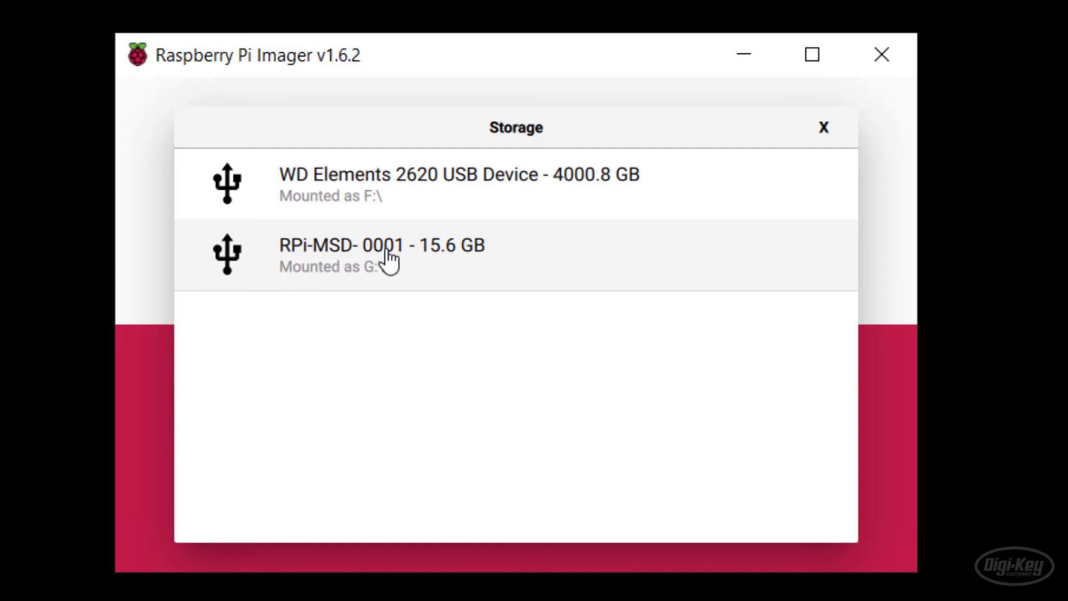
mouse_move(482, 276)
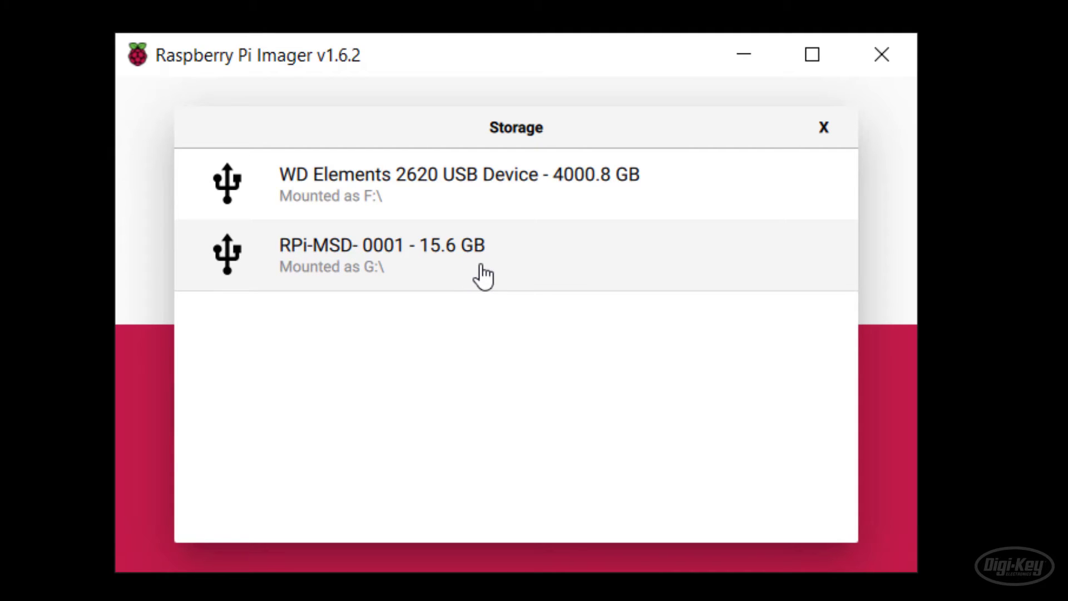
mouse_move(385, 286)
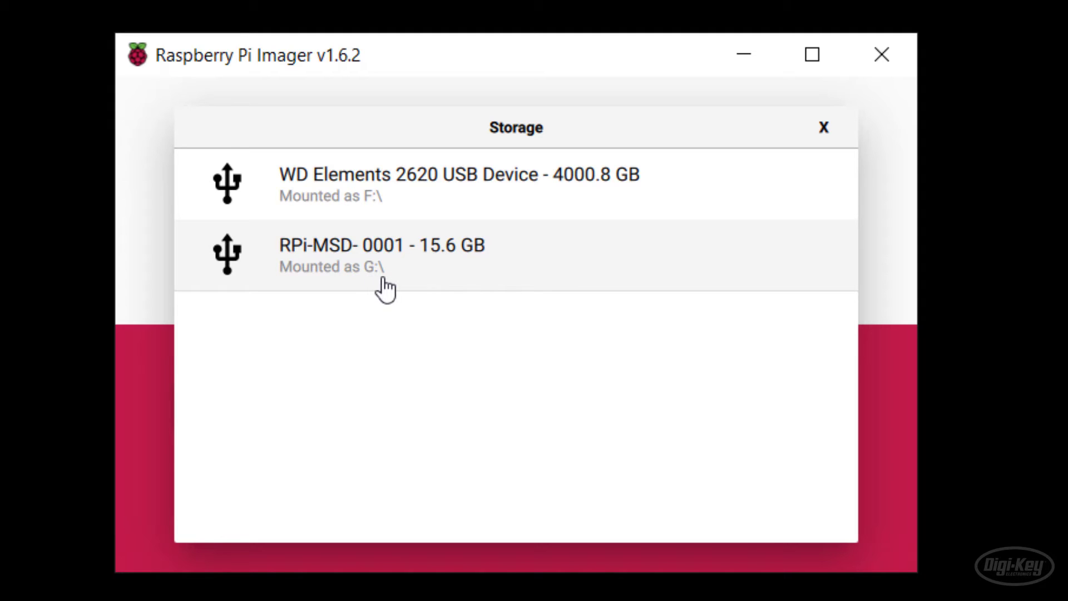
mouse_move(478, 279)
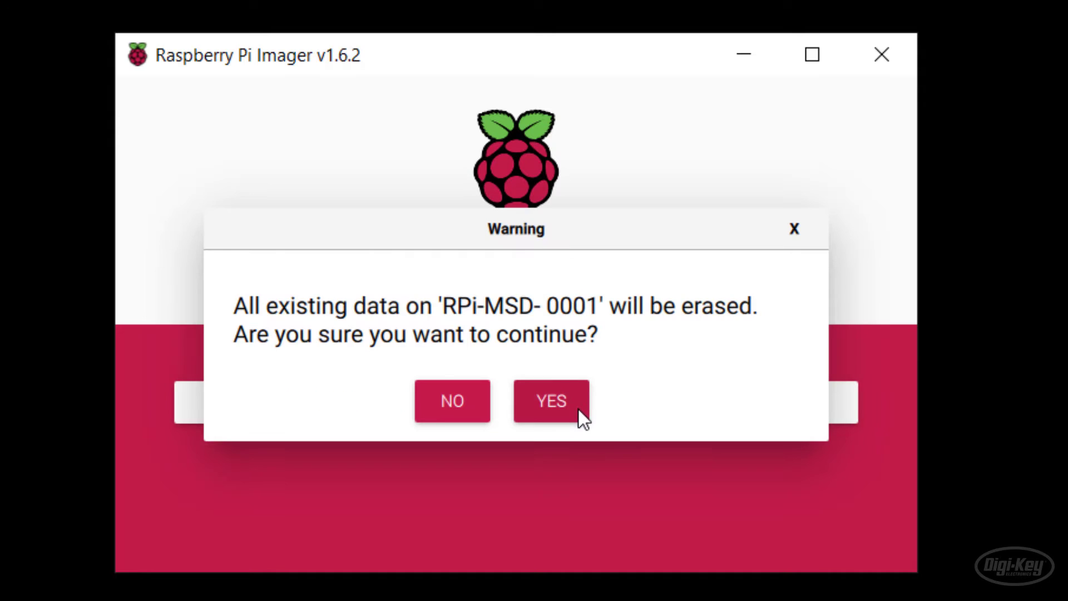
mouse_move(634, 405)
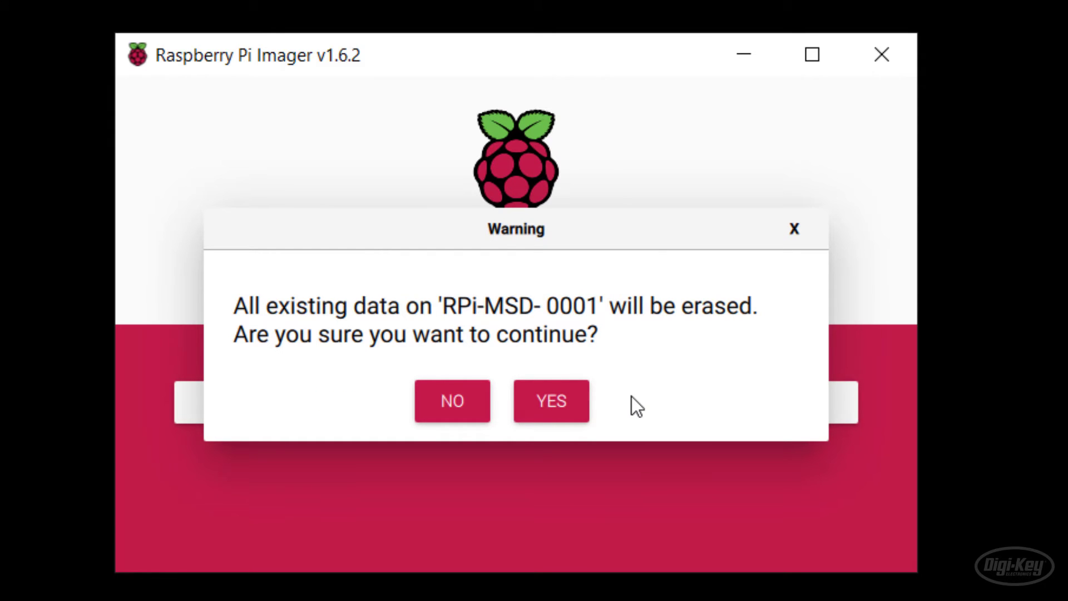
mouse_move(550, 400)
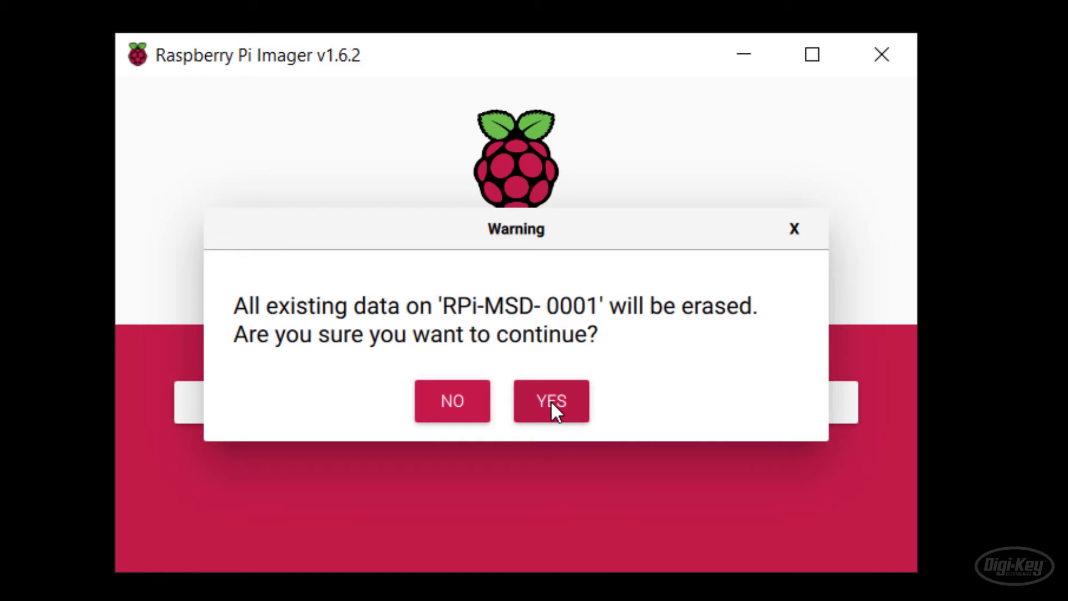
left_click(550, 400)
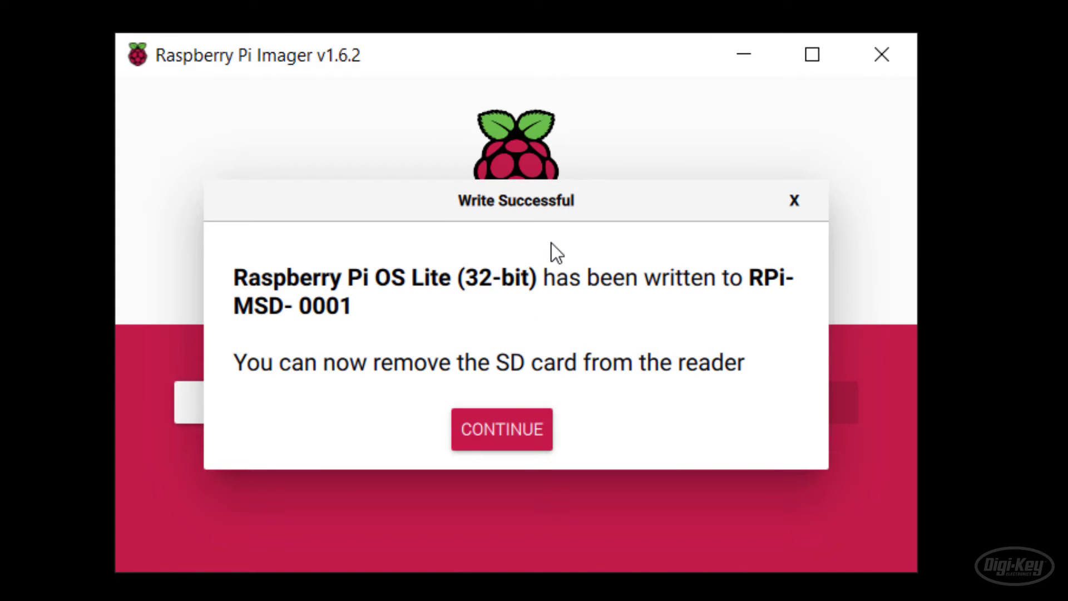
- Dismiss the Write Successful dialog with Continue
left_click(501, 429)
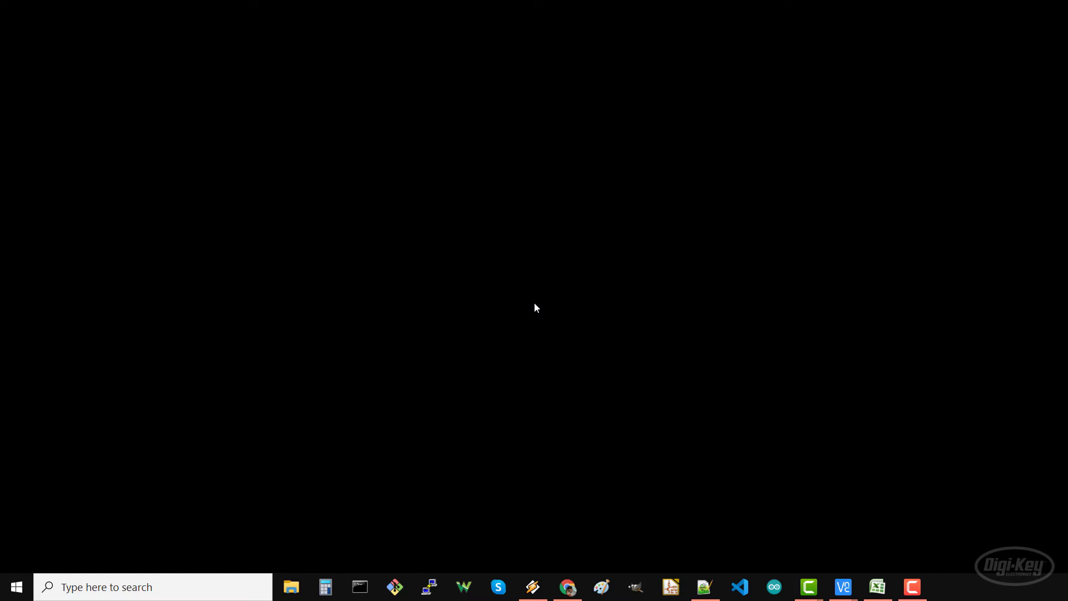
- Open boot (G:) in File Explorer and scroll down to config.txt
left_click(153, 587)
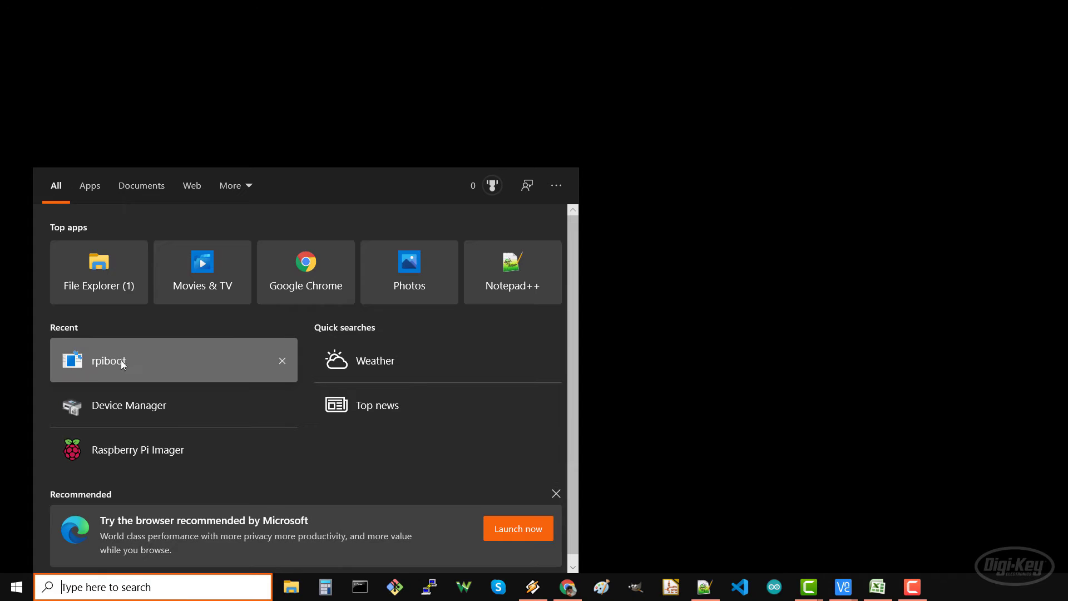
left_click(107, 361)
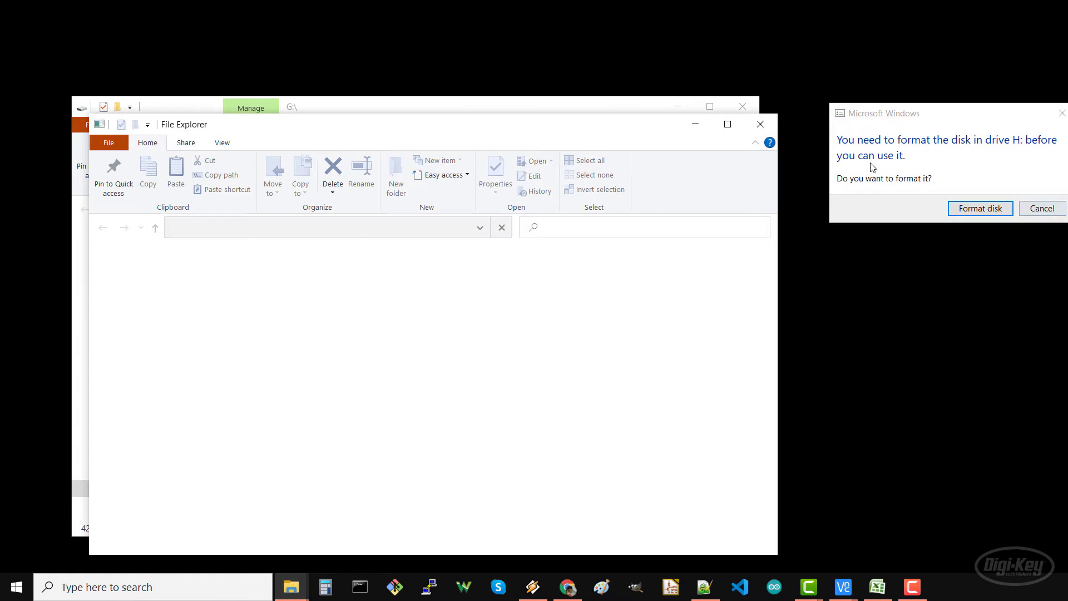
left_click(1040, 208)
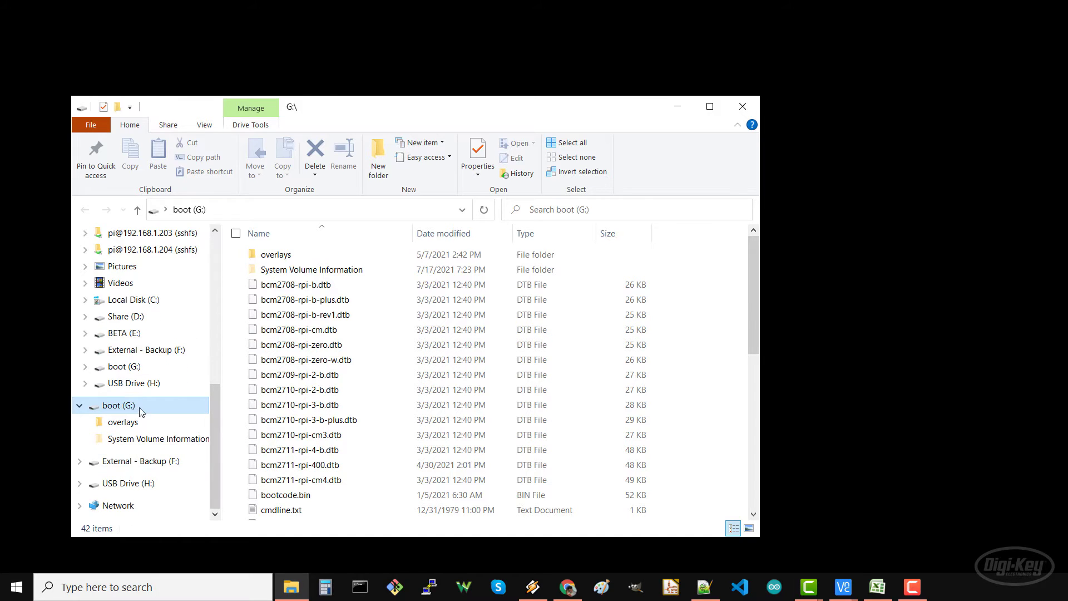
scroll("down", 3)
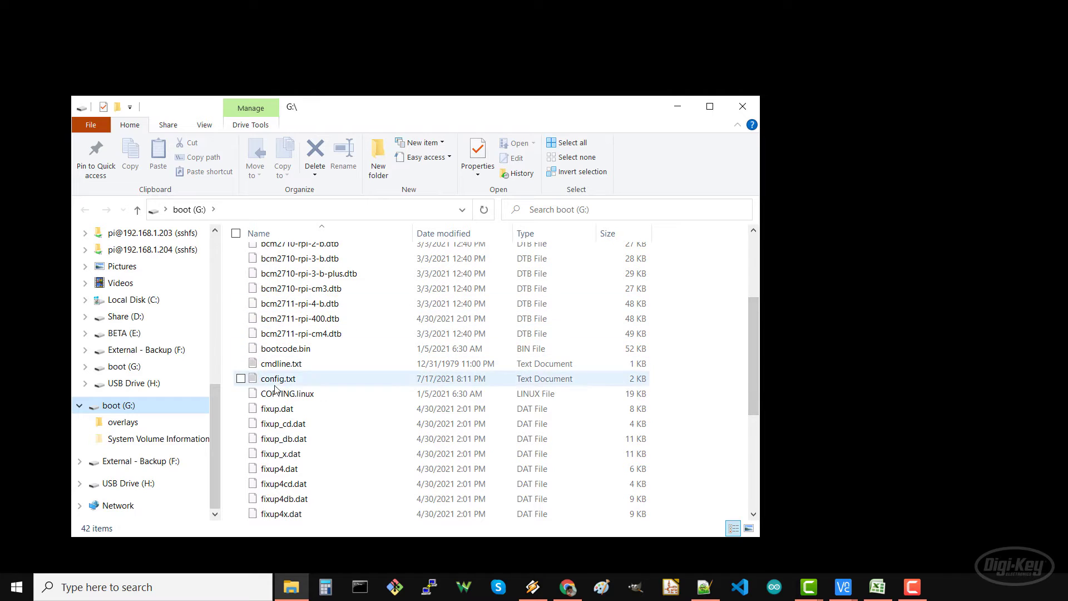
- Append '# Enable UART' and 'enable_uart=1' to config.txt, save, and close Notepad
double_click(278, 378)
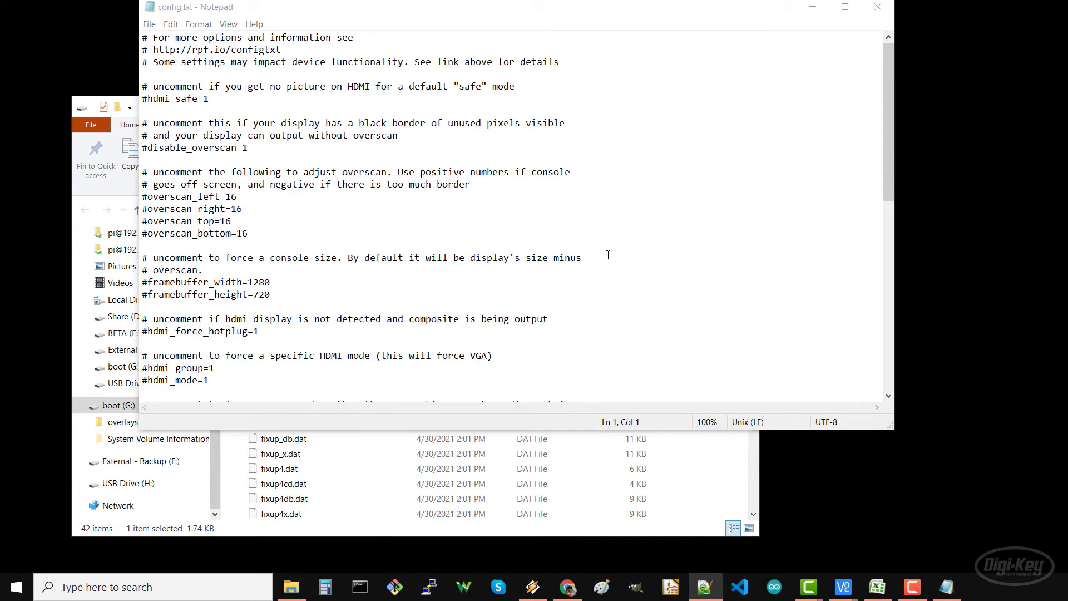
scroll("down", 3)
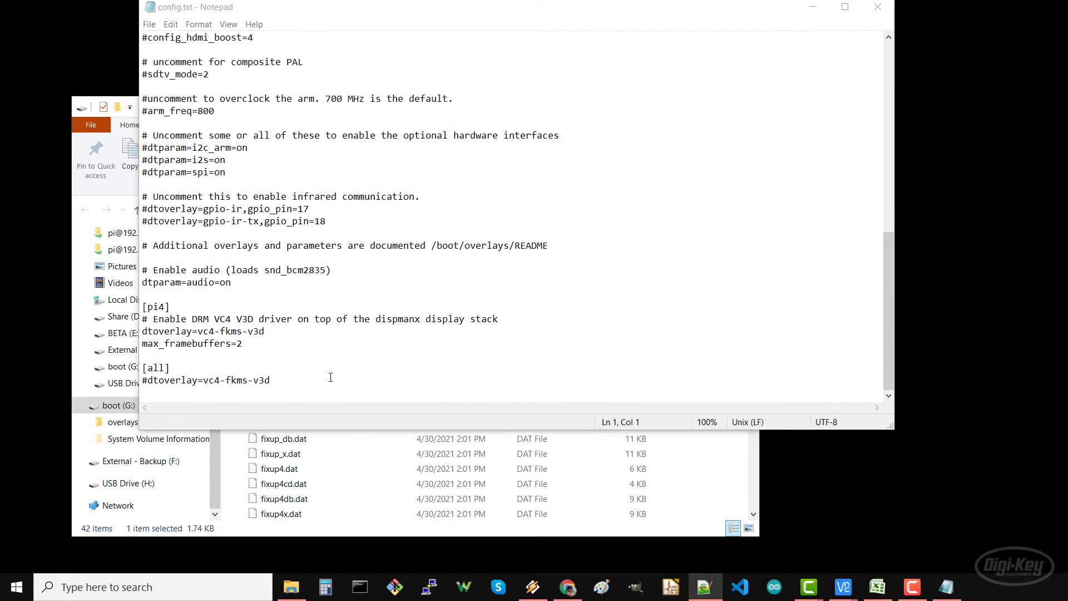
type("# Enable UART")
type("enable_uart=1")
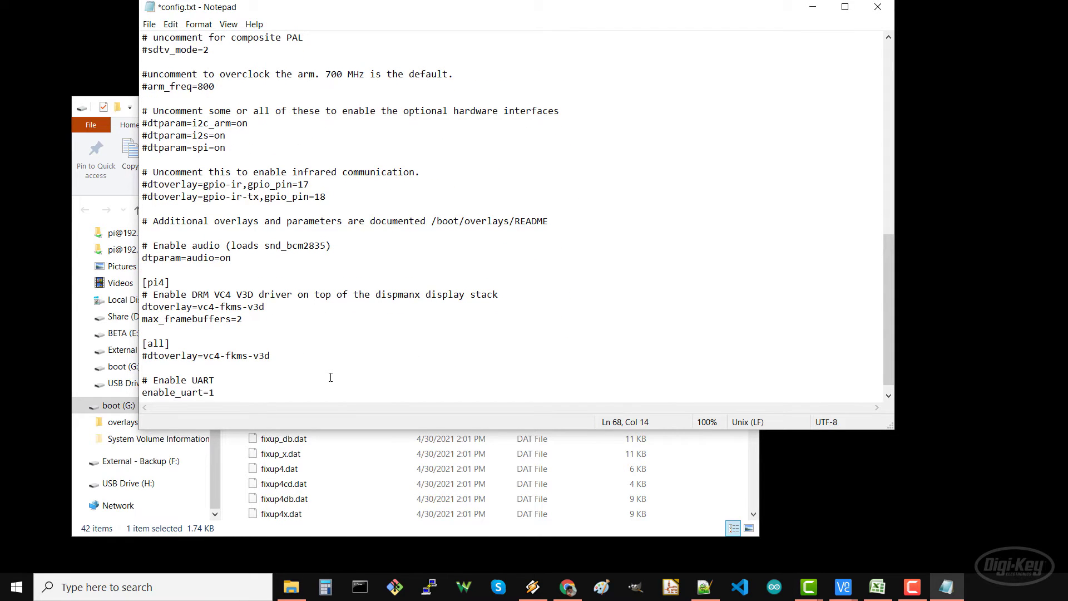
left_click(216, 392)
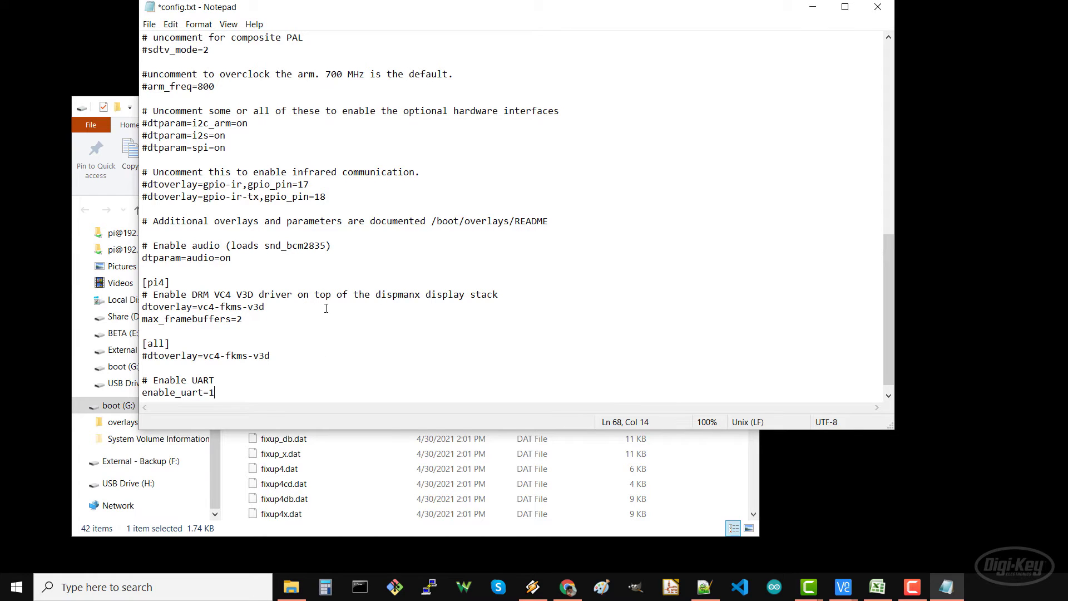
key("ctrl+s")
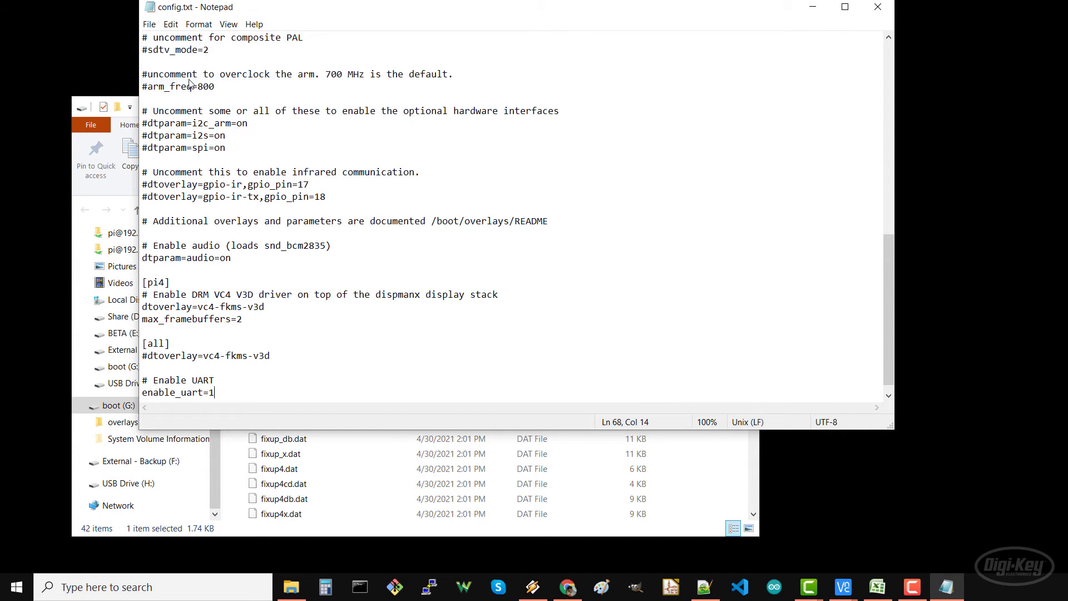
mouse_move(878, 7)
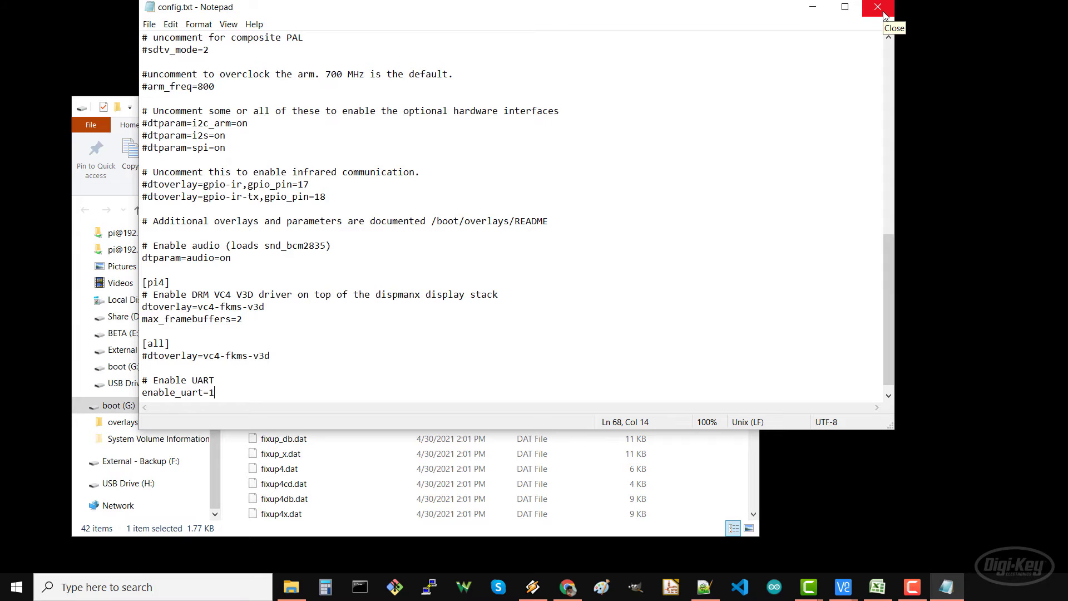
left_click(877, 7)
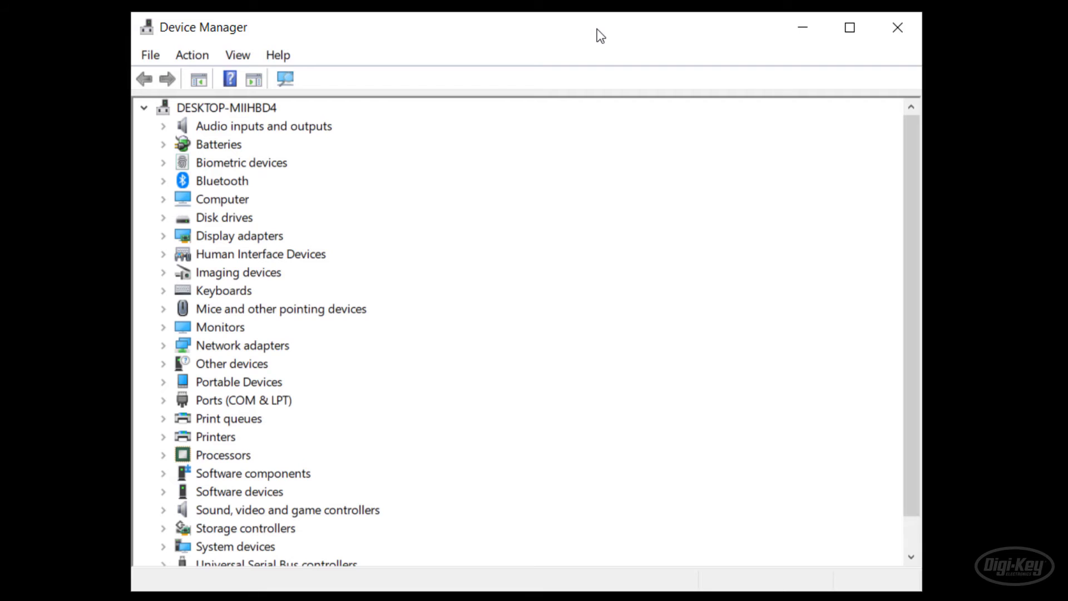
mouse_move(207, 407)
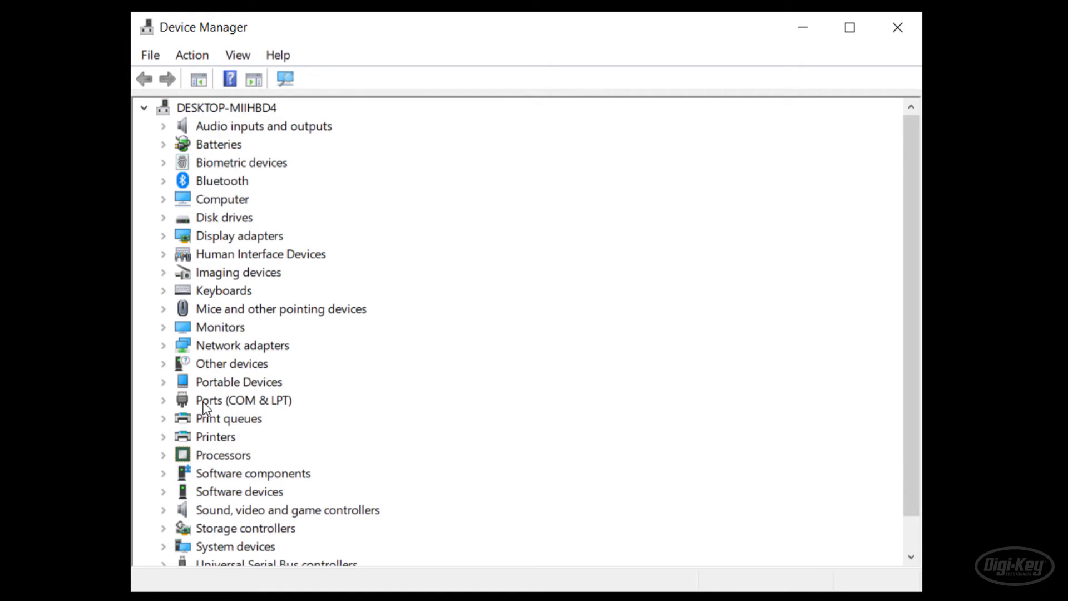
- Expand Ports (COM & LPT) to find the USB Serial Port on COM6
left_click(163, 400)
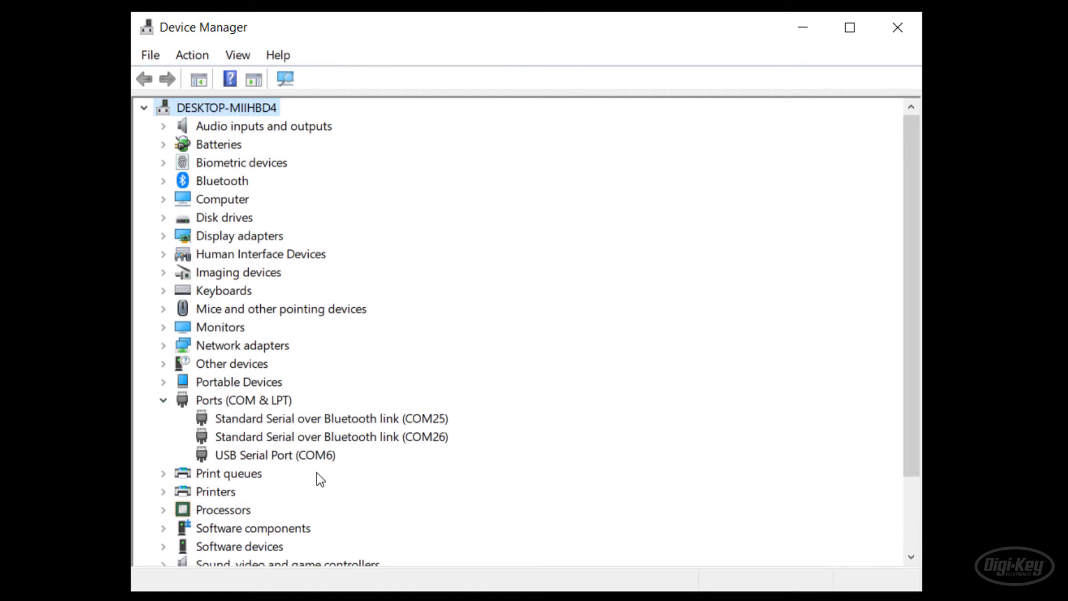
left_click(274, 455)
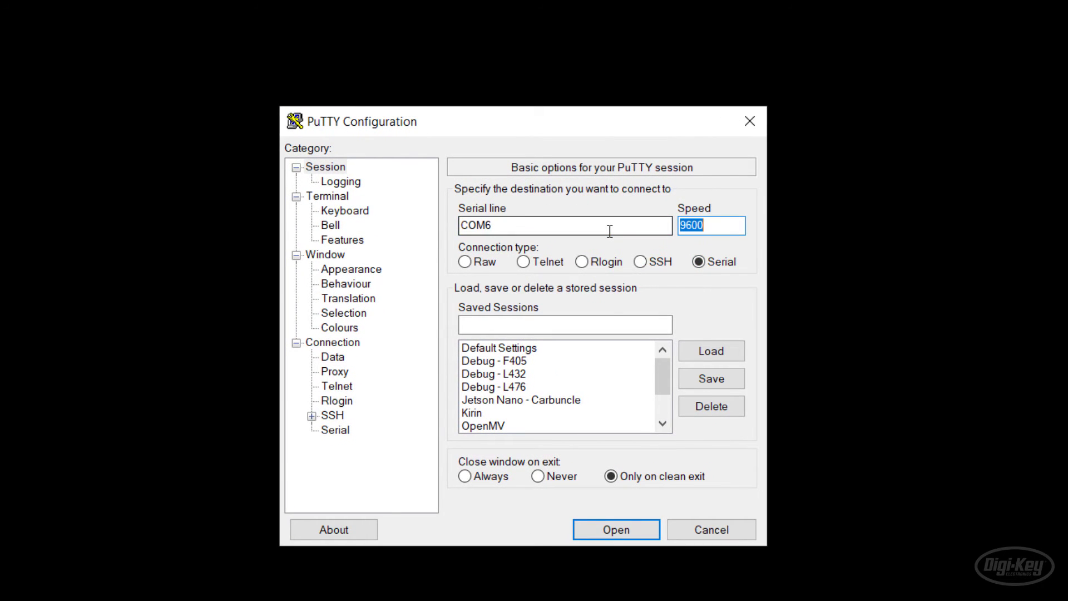
- Set serial speed to 115200 and open the PuTTY connection on COM6
type("11520")
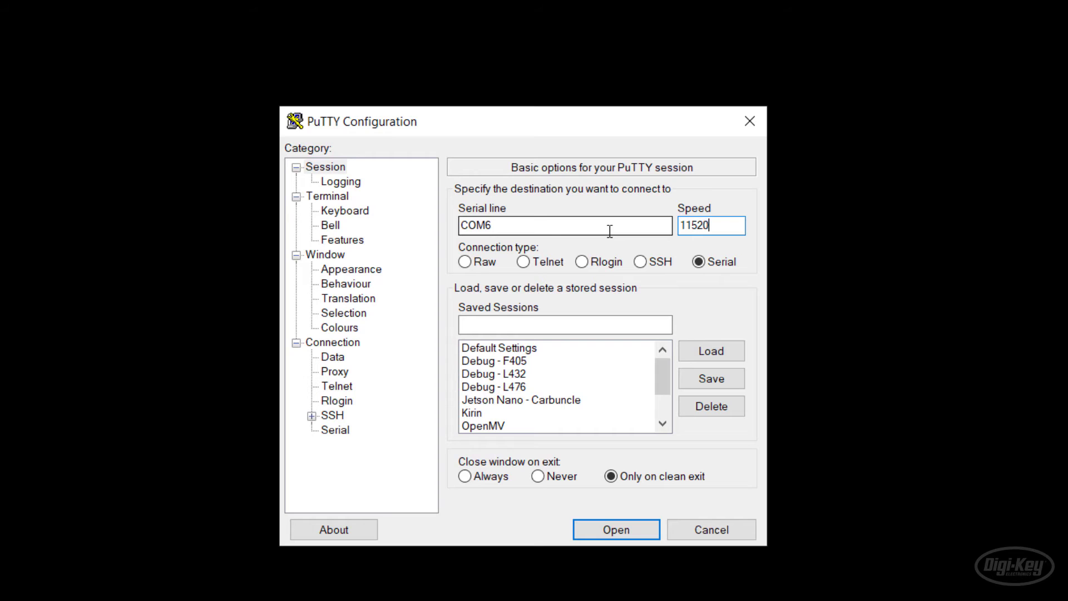
left_click(615, 529)
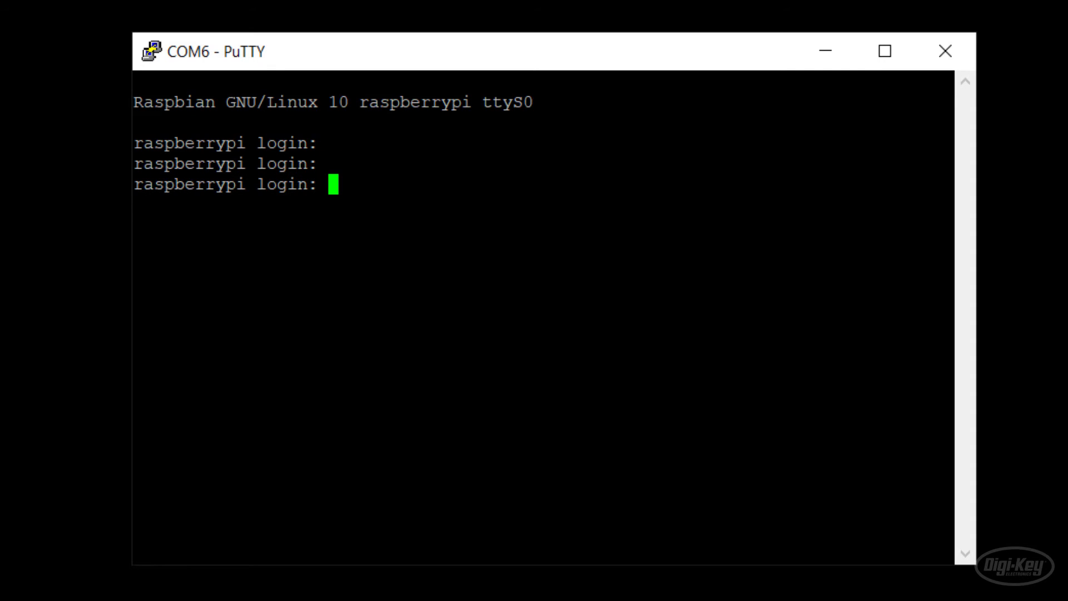
- Log in as user pi, then create a new blinky.py file in nano
type("pi")
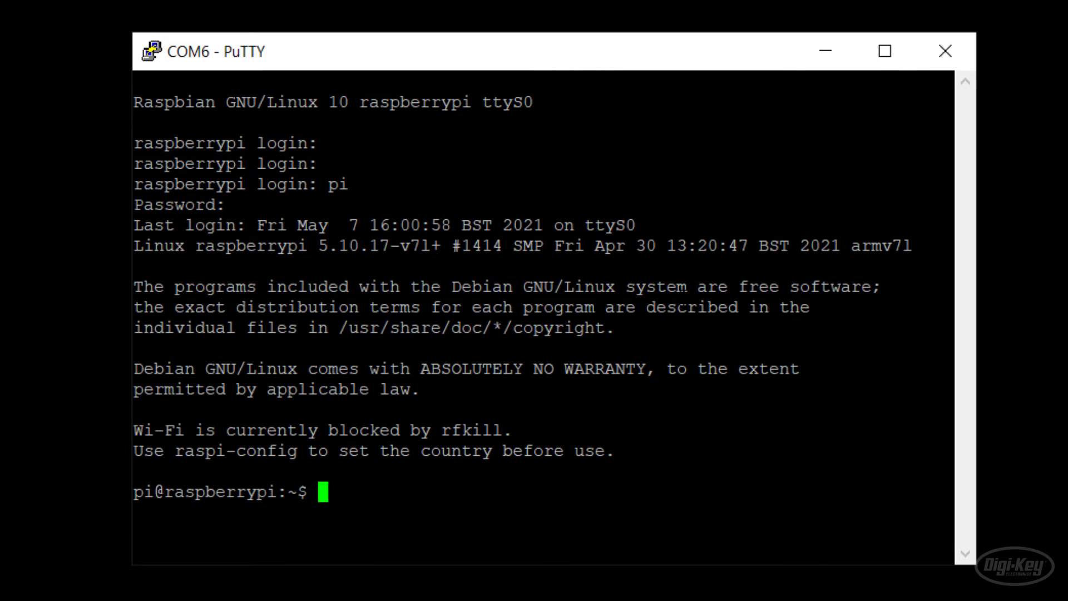
type("nano blinky.py")
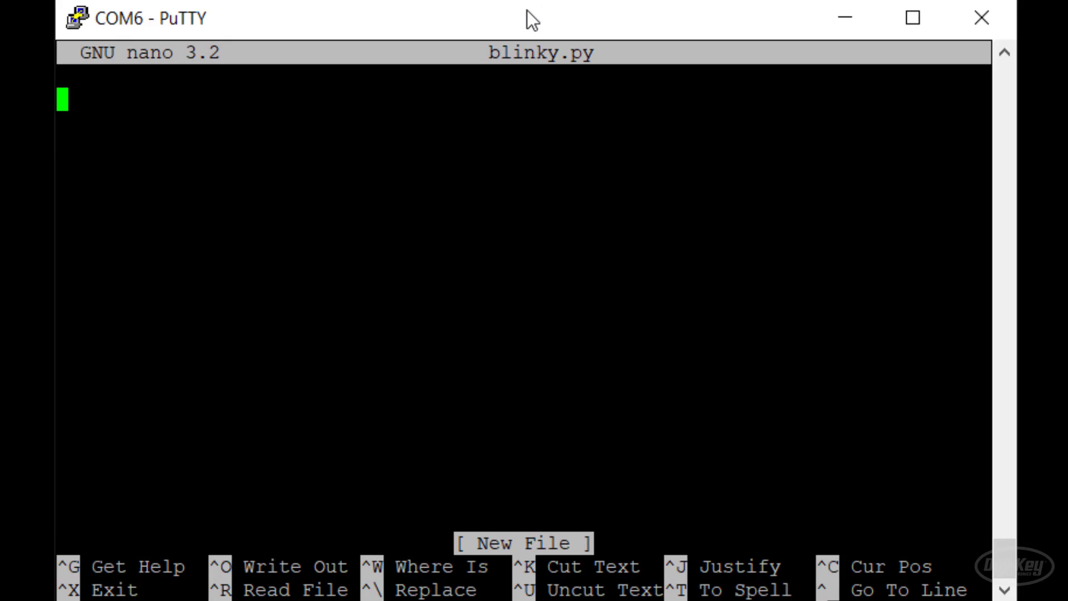
- Import RPi.GPIO and time, set BCM pin mode and configure GPIO 7 as output
type("import RPi")
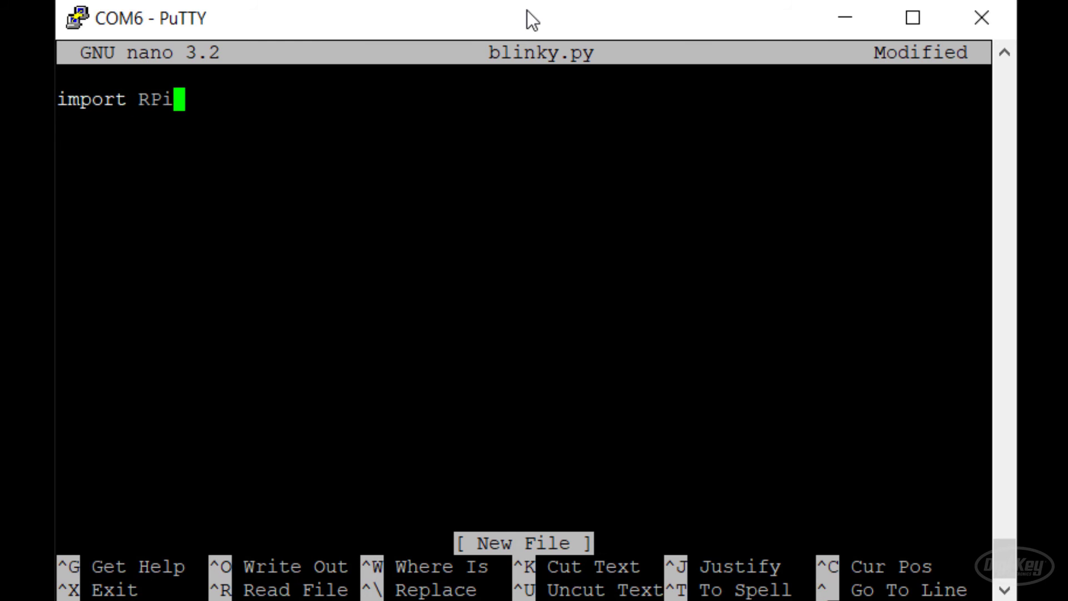
type(".GPIO as GPIO")
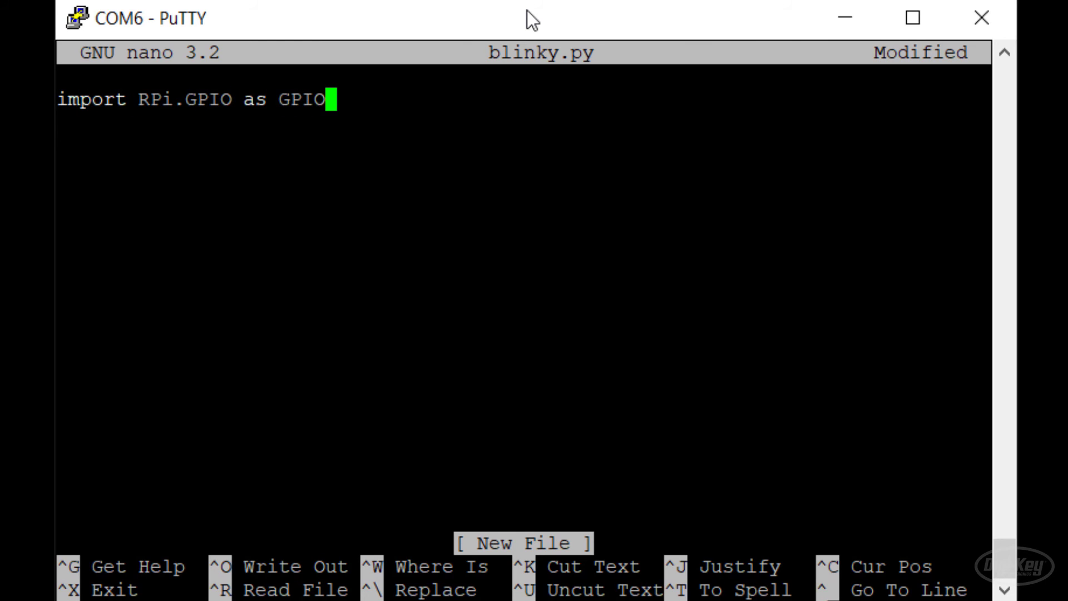
type("import time")
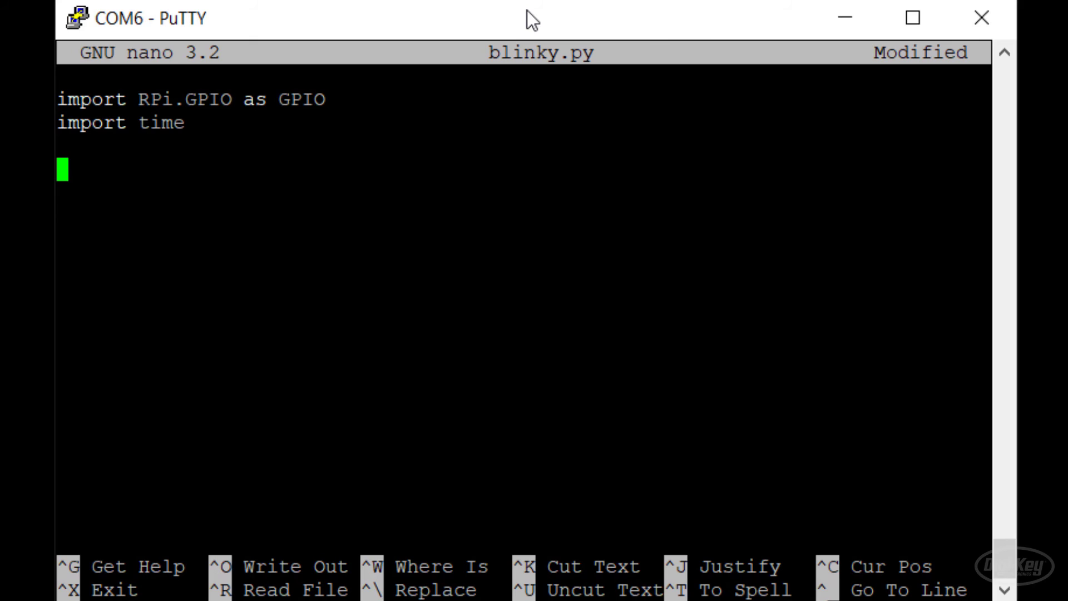
type("G")
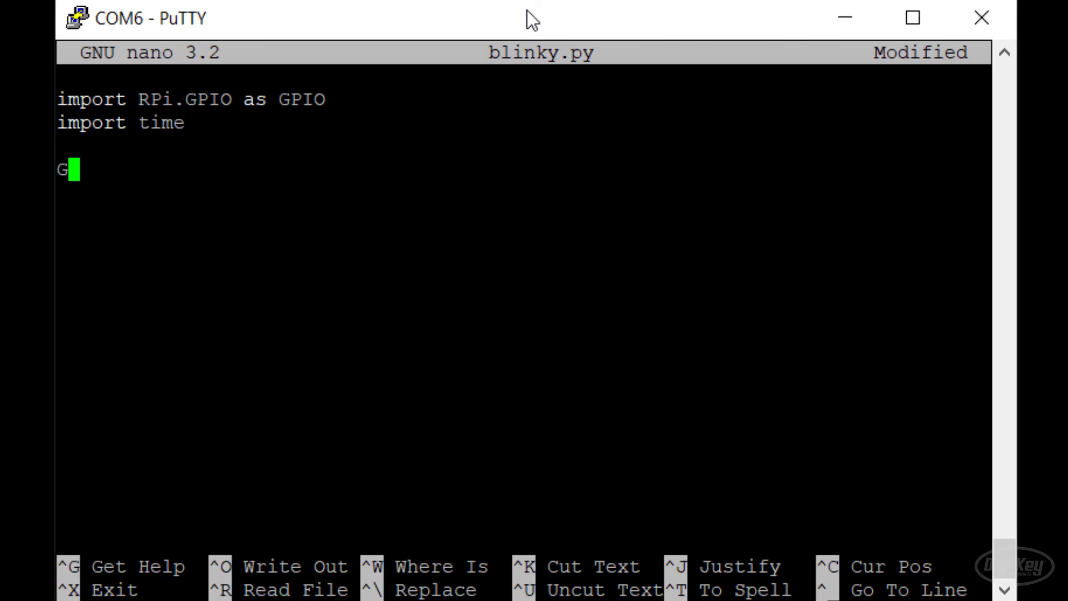
type("PIO.setmode(GPIO.BCM")
left_click(524, 192)
type("GPIO.setup(7")
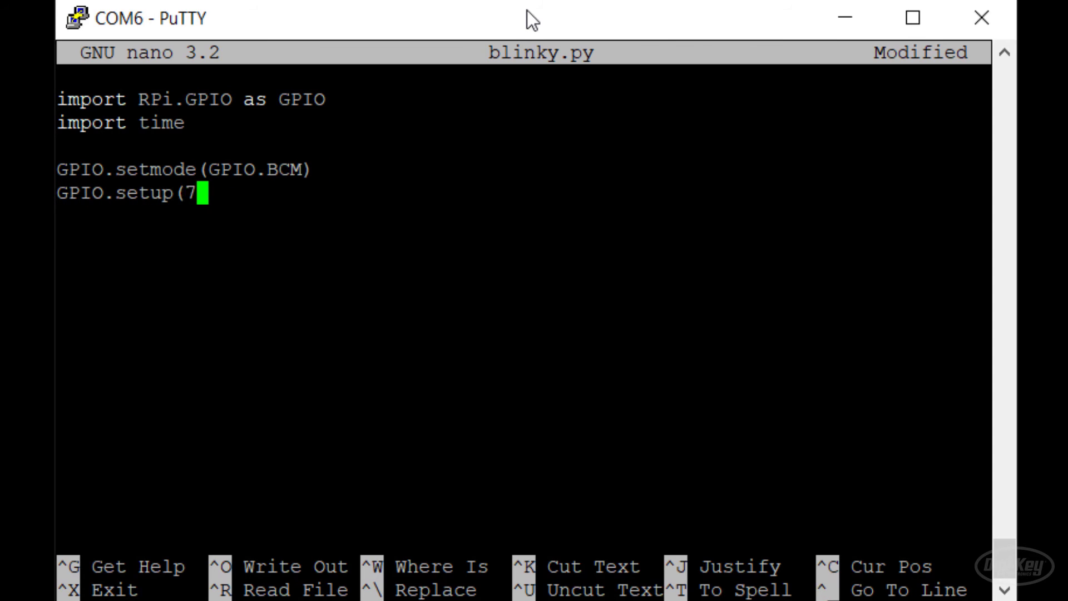
type(", GPIO.OUT)")
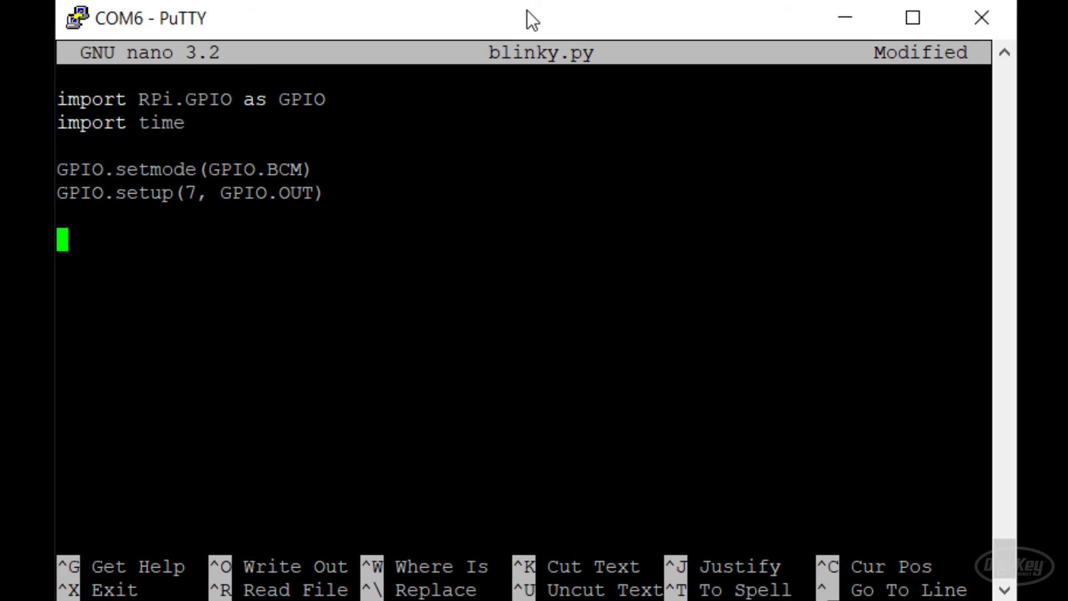
- Add a while True loop switching GPIO 7 on and off with one-second sleeps
type("while True:")
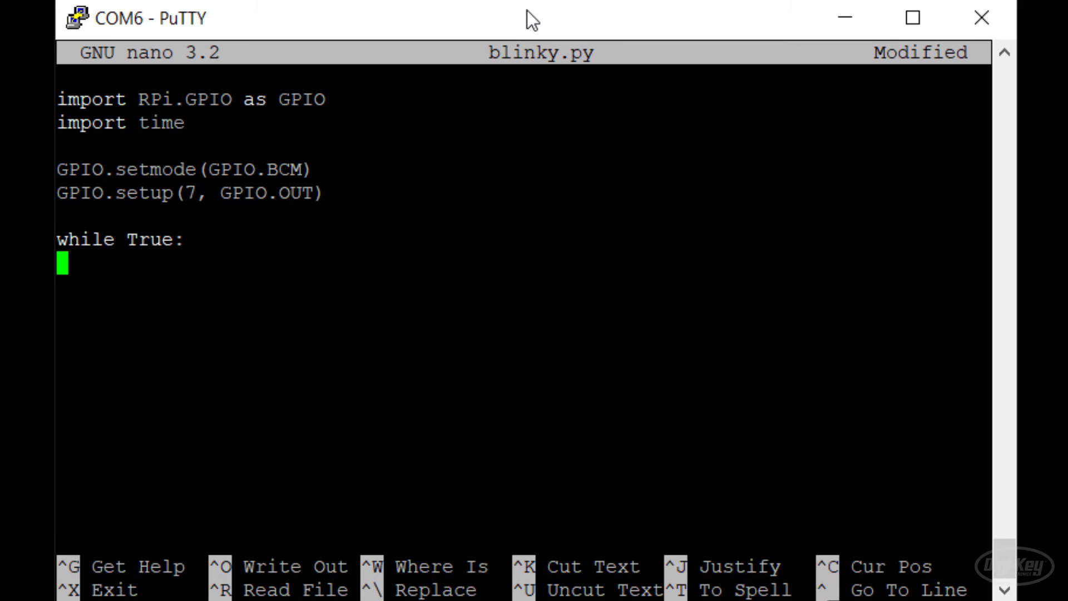
type("GPIO.output(7, True)")
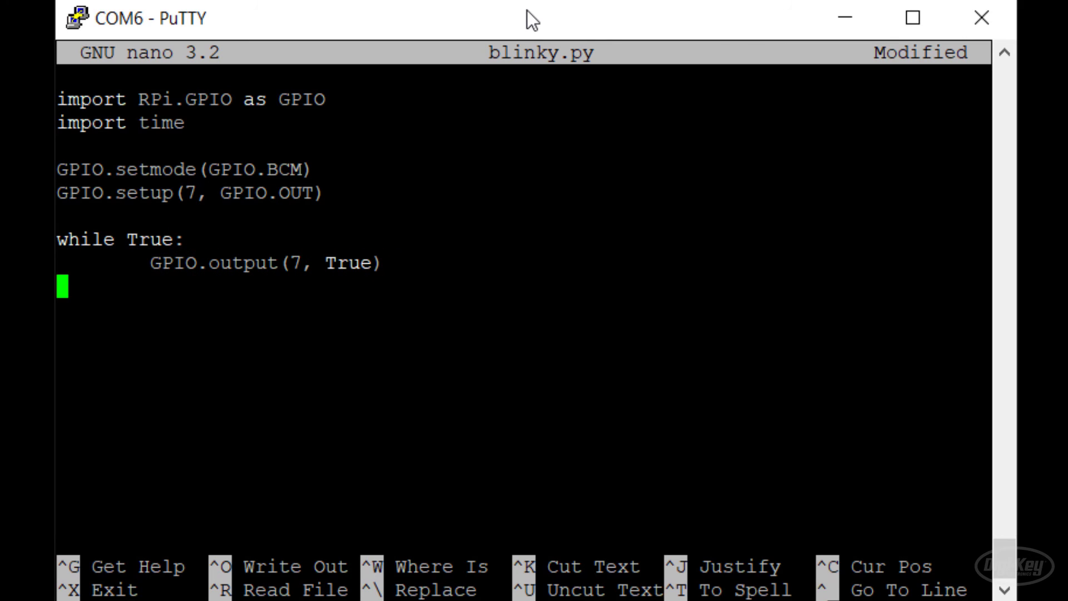
type("time.sleep(1)")
left_click(524, 310)
type("GPIO.output(7, False")
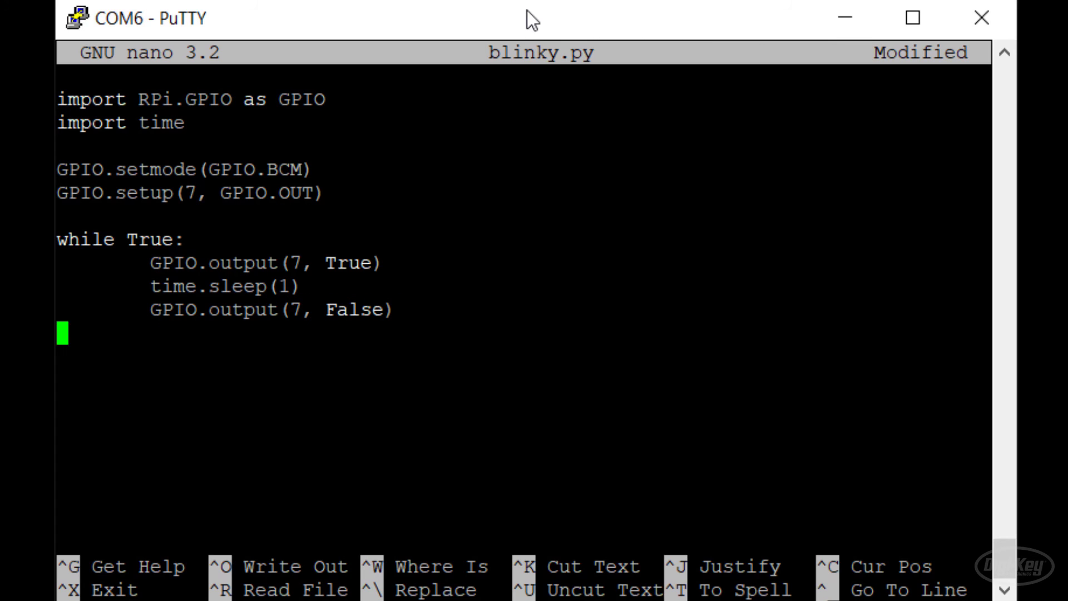
type("time.sleep(1)")
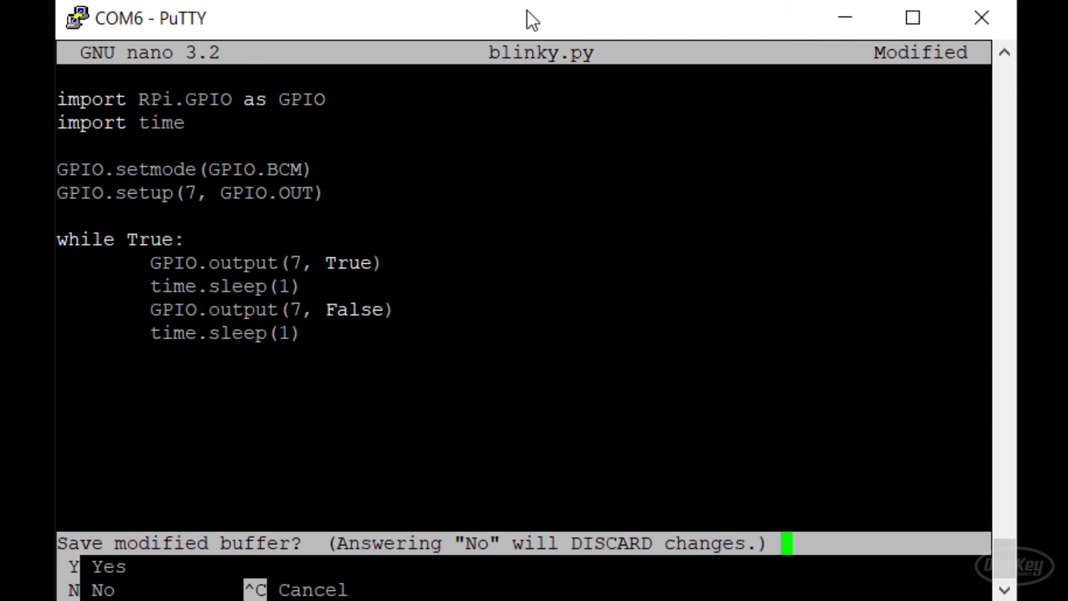
- Confirm saving blinky.py and launch it with python blinky.py
key("y")
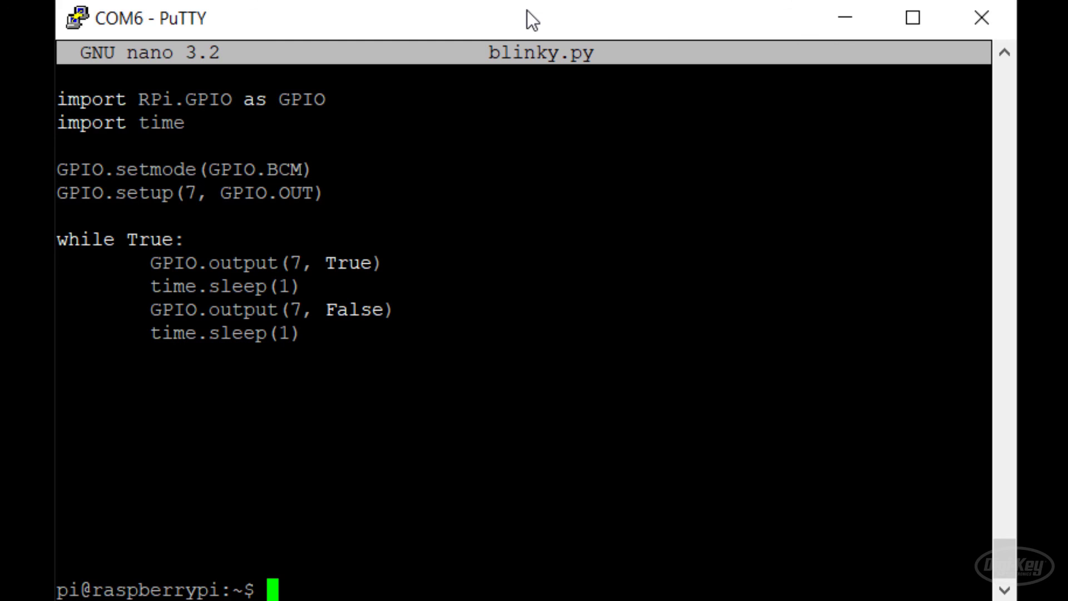
type("python blinky.py")
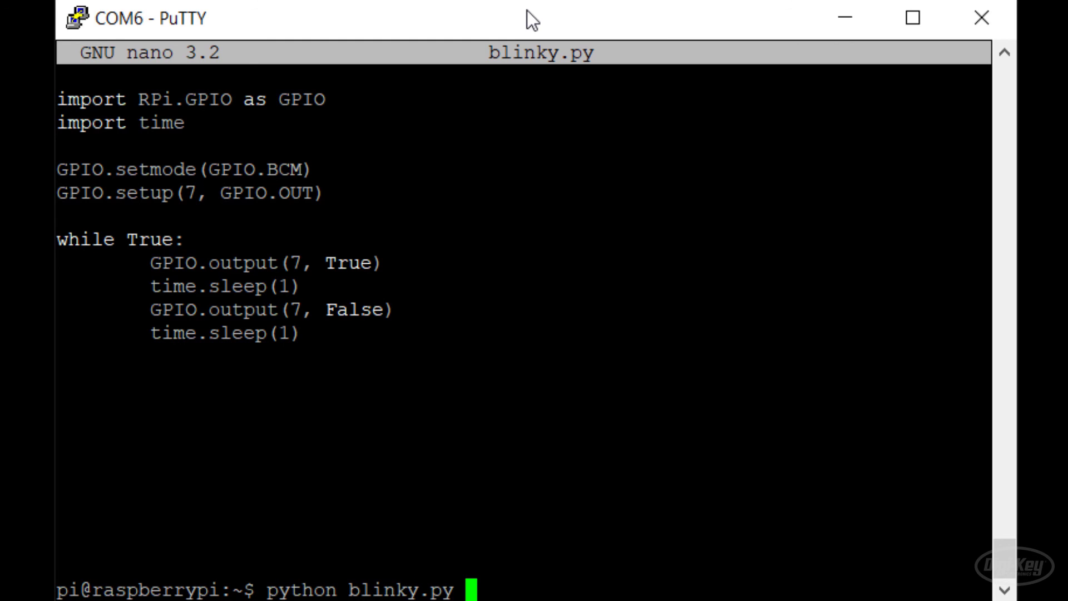
key("Return")
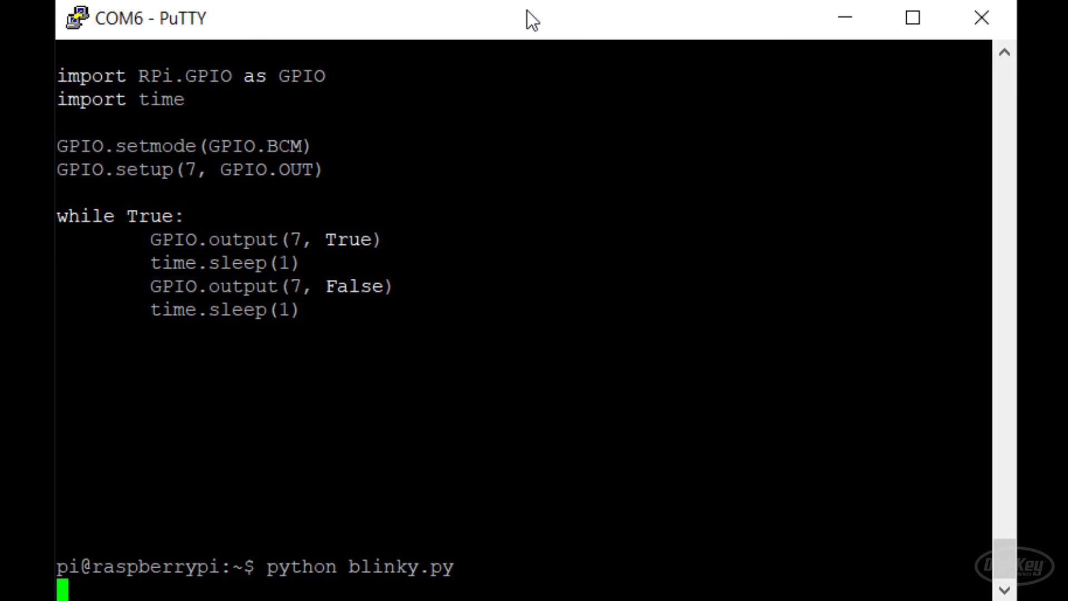